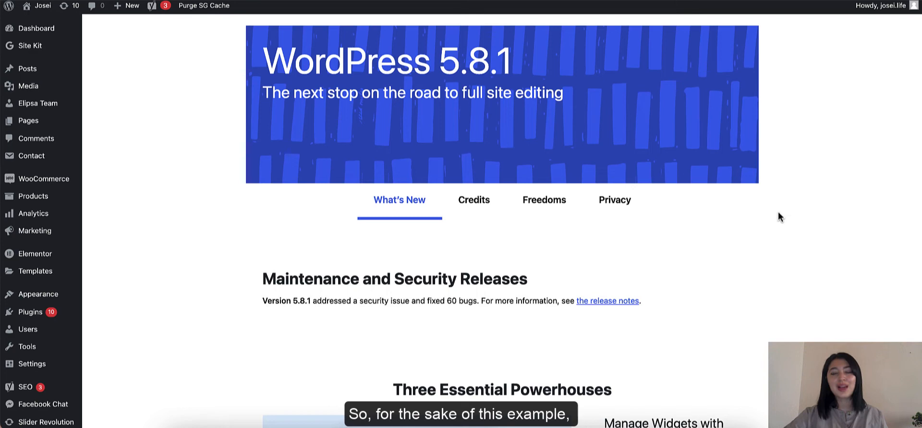
{"action": "mouse_move", "coordinate": [615, 214]}
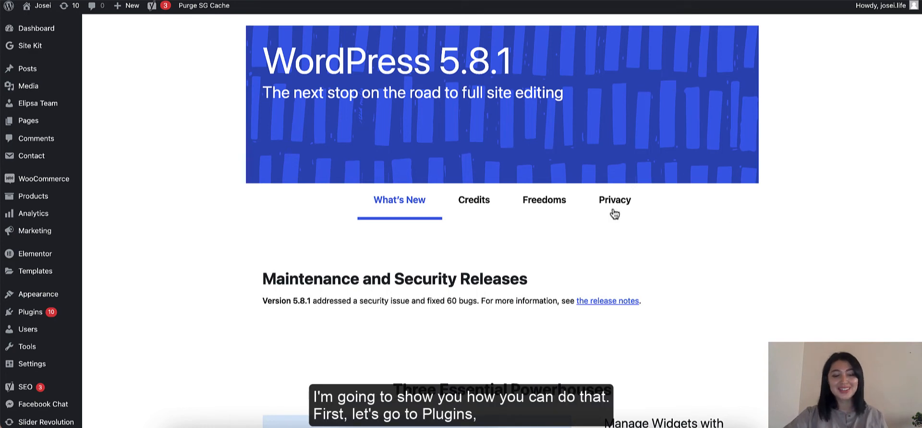
{"action": "mouse_move", "coordinate": [30, 312]}
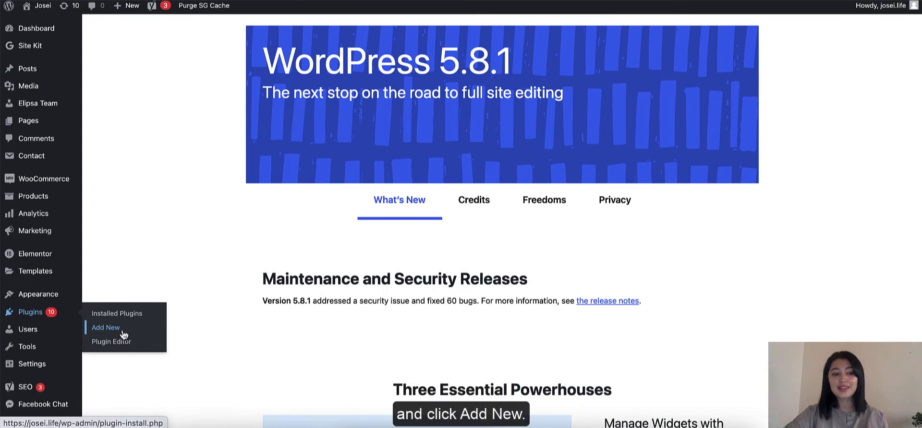
Search plugins for 'application passwords' and activate the Application Passwords plugin
{"action": "left_click", "coordinate": [104, 327]}
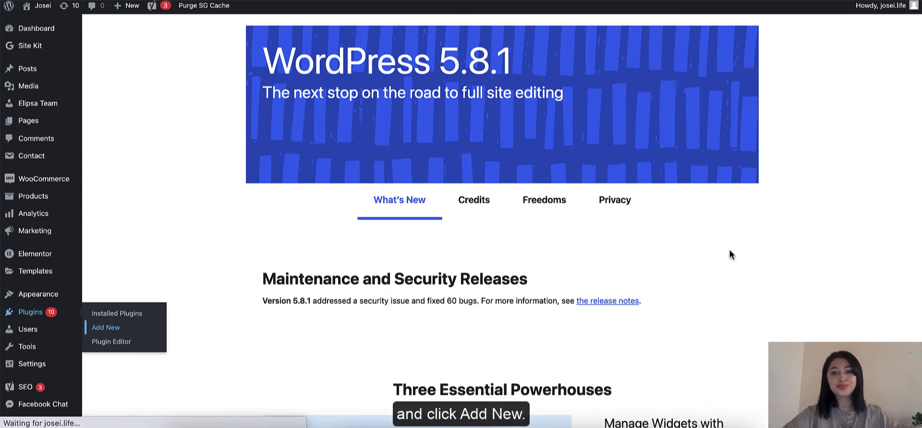
{"action": "left_click", "coordinate": [105, 327]}
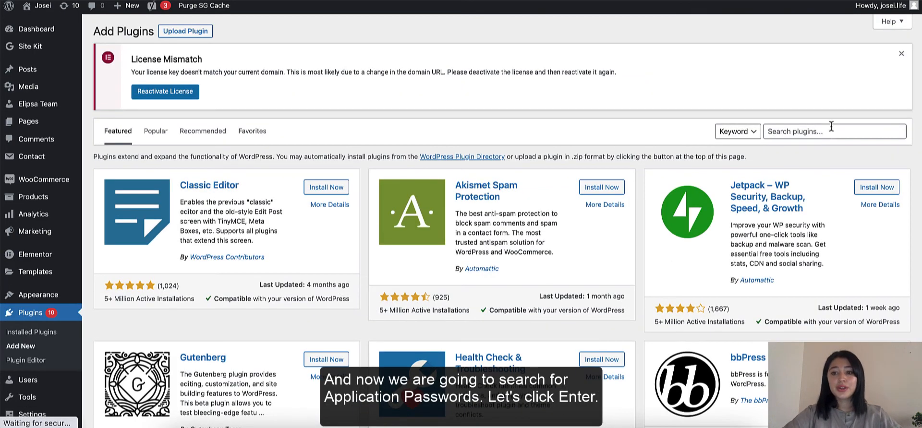
{"action": "type", "text": "application passwords"}
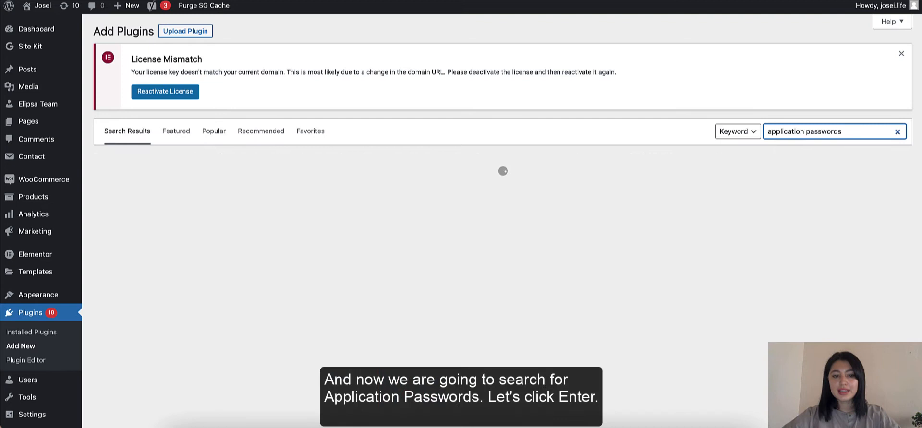
{"action": "key", "text": "Enter"}
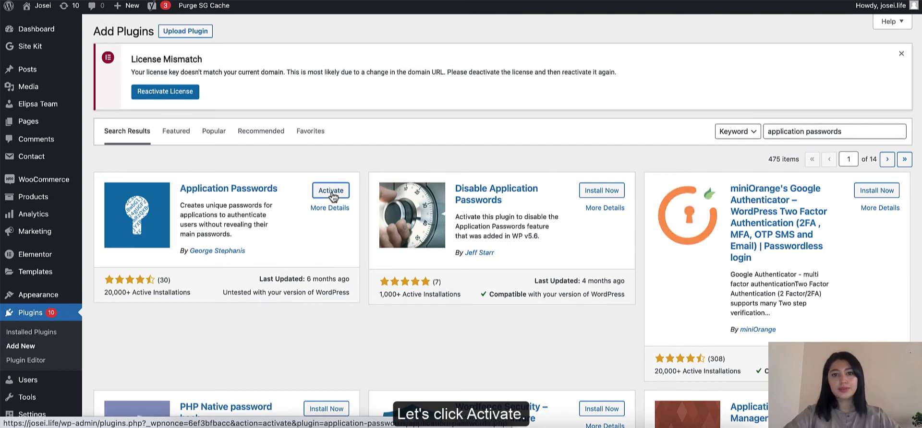
{"action": "left_click", "coordinate": [331, 190]}
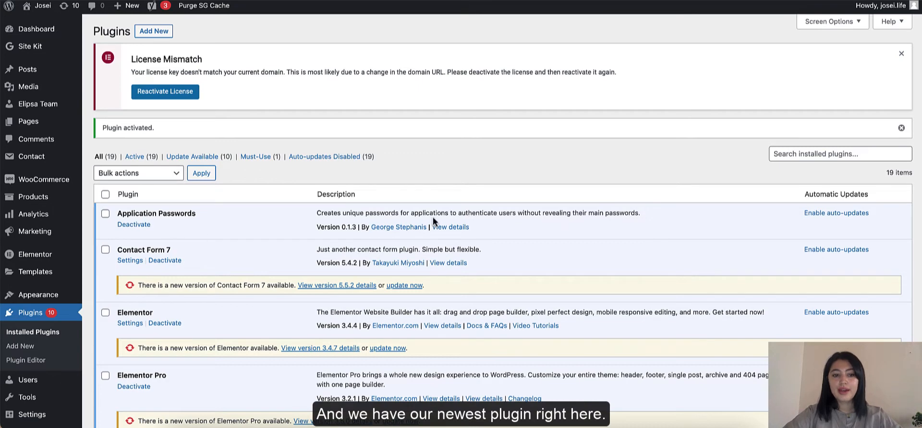
{"action": "mouse_move", "coordinate": [264, 228]}
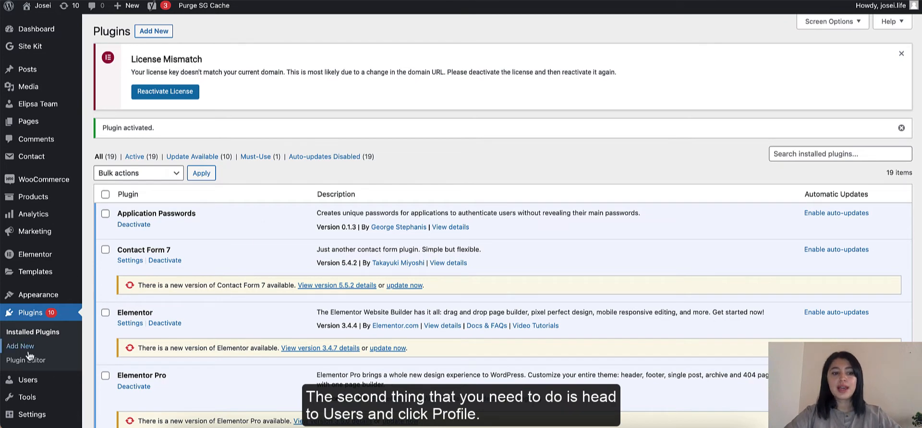
{"action": "mouse_move", "coordinate": [27, 379]}
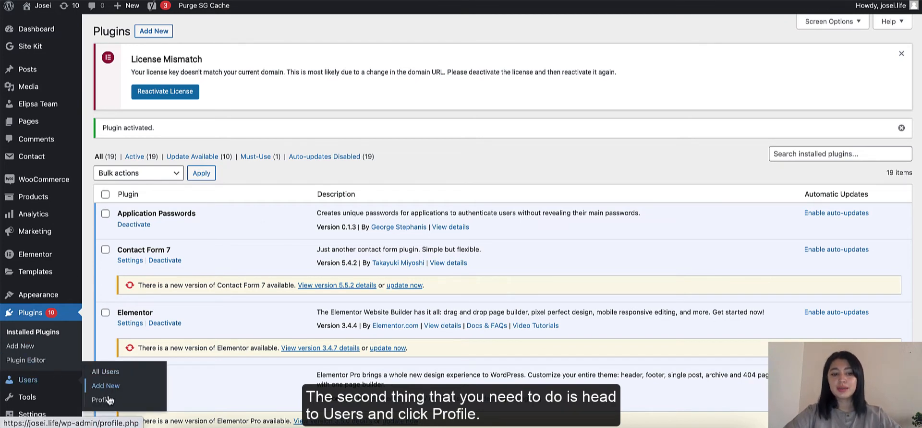
Generate a profile application password named 'Publer' and copy it
{"action": "left_click", "coordinate": [102, 401]}
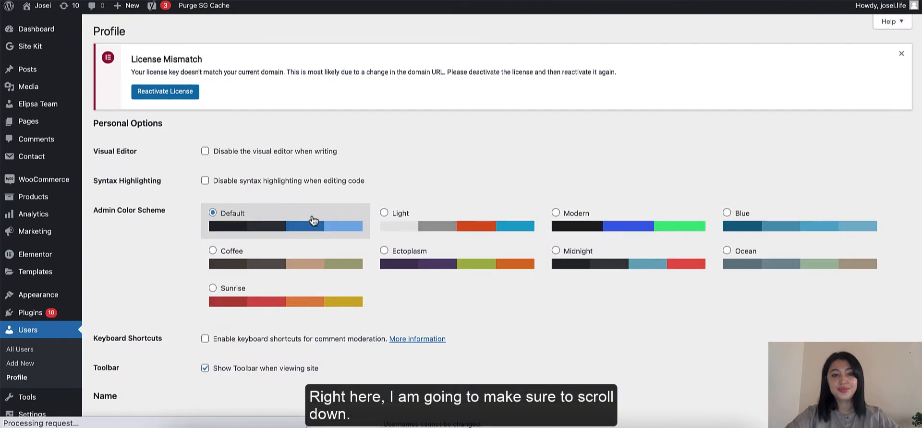
{"action": "scroll", "scroll_direction": "down", "scroll_amount": 3}
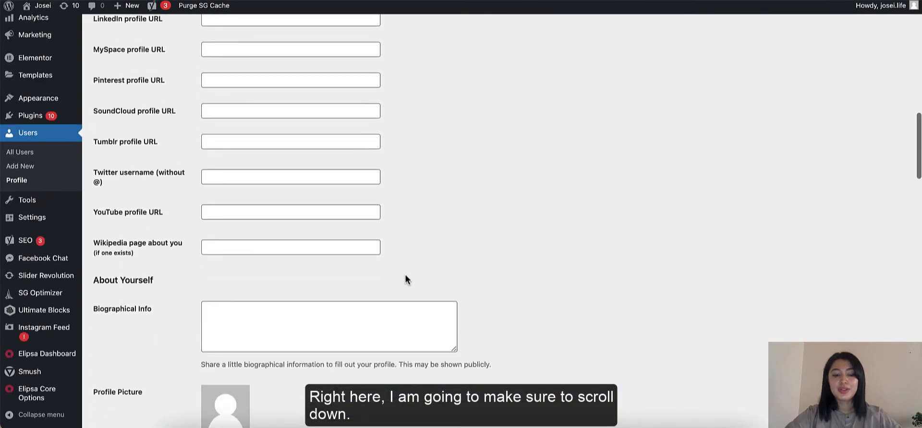
{"action": "scroll", "scroll_direction": "down", "scroll_amount": 3}
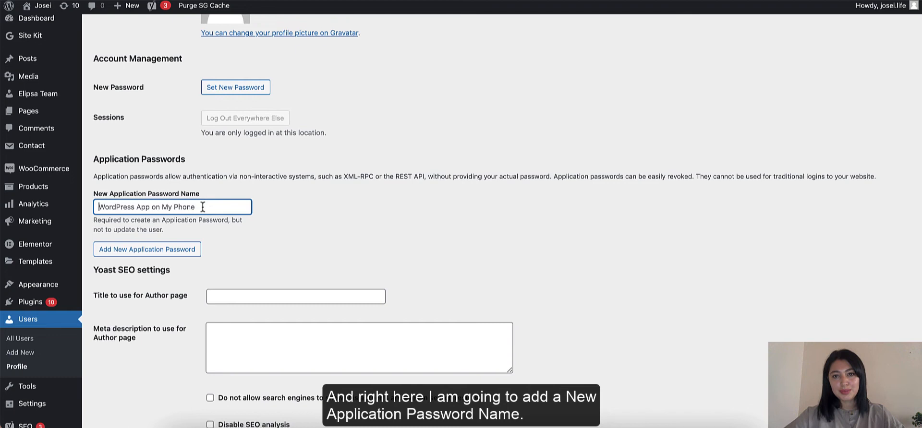
{"action": "type", "text": "P"}
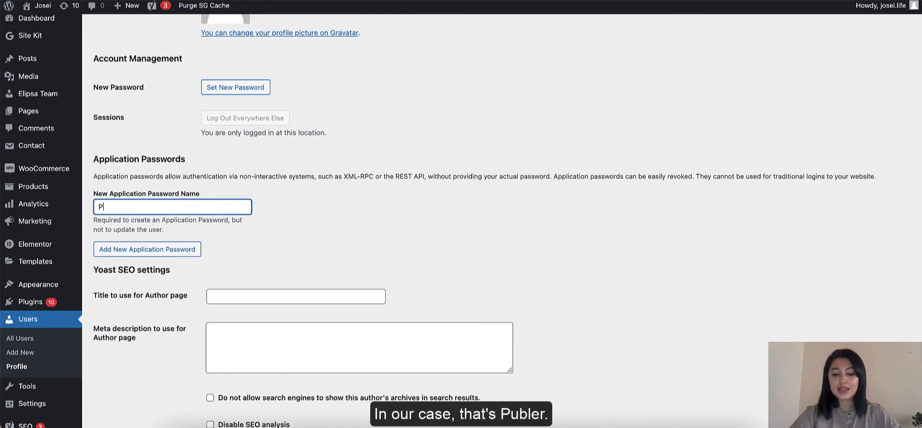
{"action": "type", "text": "ubler"}
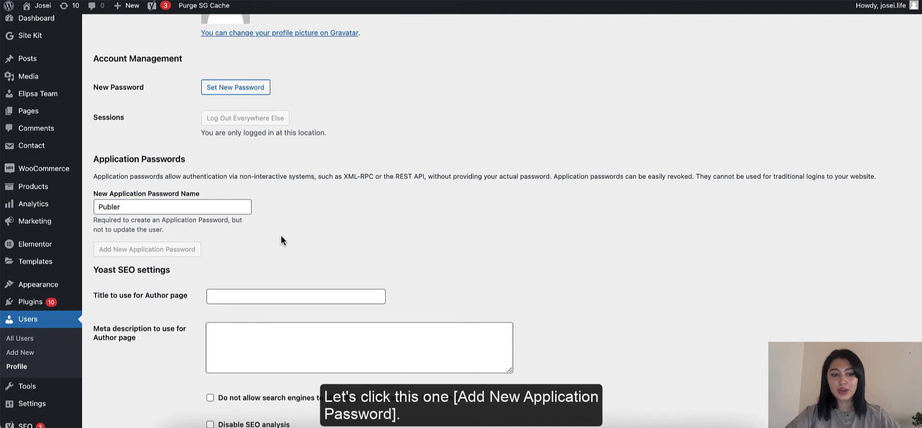
{"action": "left_click", "coordinate": [147, 248]}
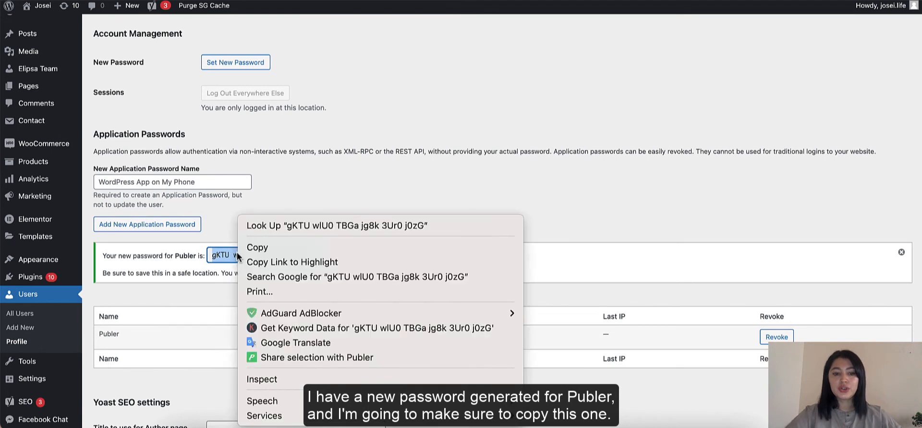
{"action": "left_click", "coordinate": [257, 248]}
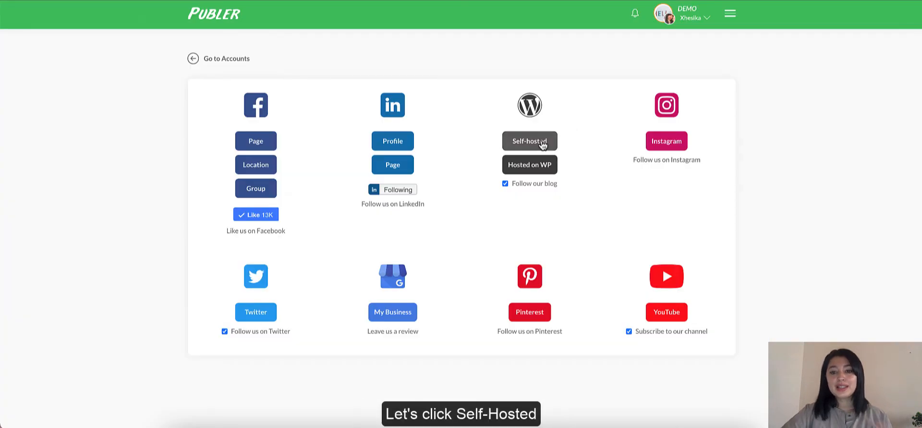
{"action": "left_click", "coordinate": [529, 140]}
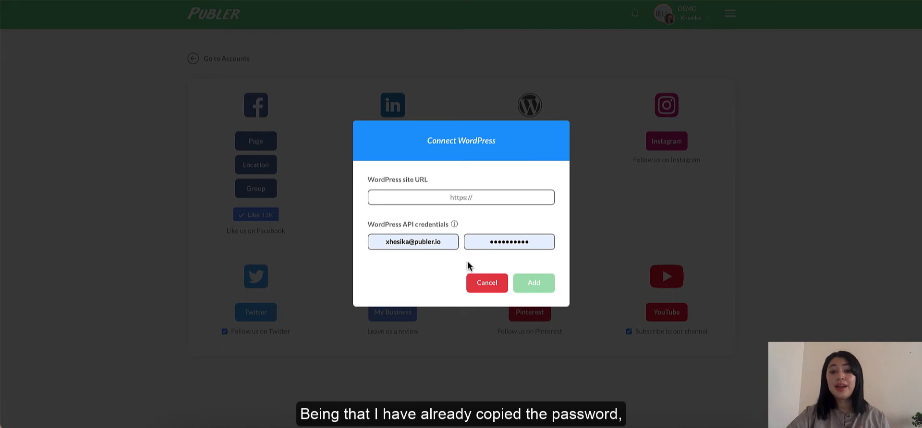
{"action": "mouse_move", "coordinate": [475, 257]}
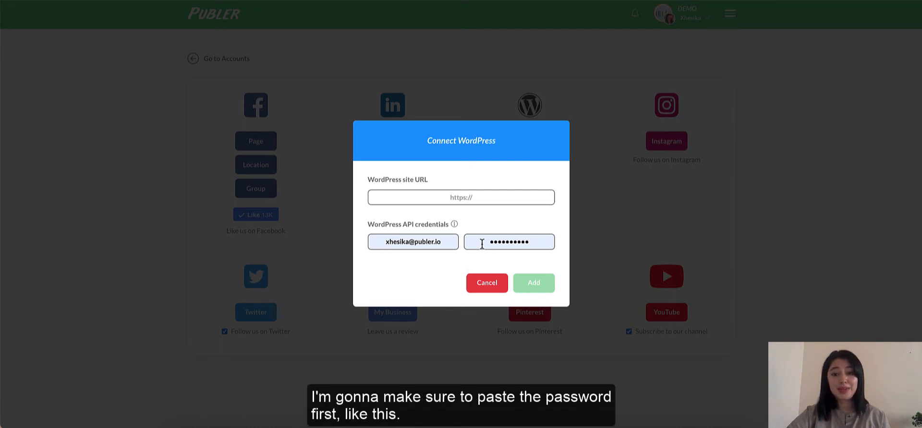
{"action": "left_click", "coordinate": [509, 242]}
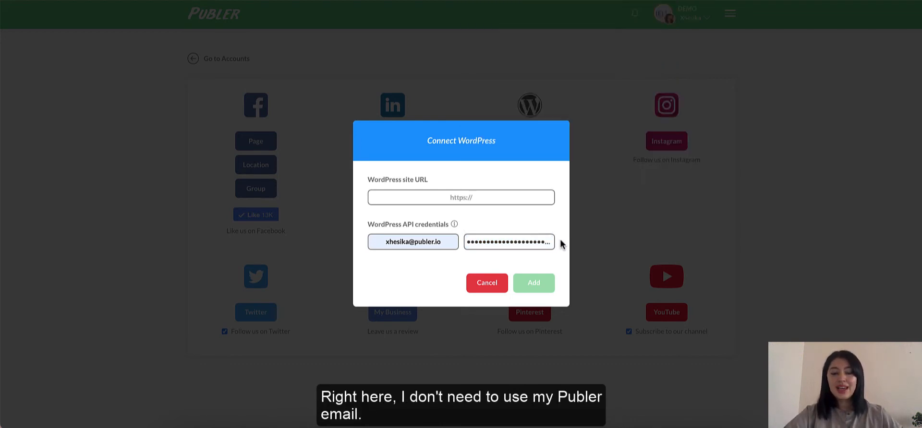
{"action": "mouse_move", "coordinate": [440, 261]}
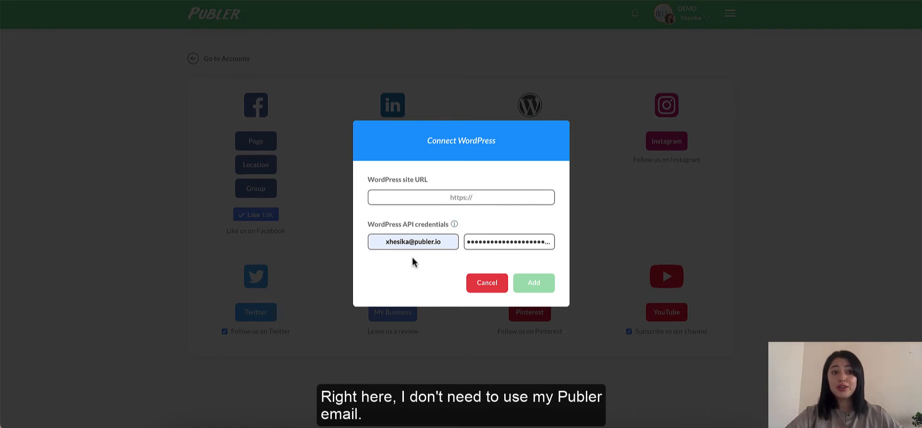
{"action": "mouse_move", "coordinate": [443, 264]}
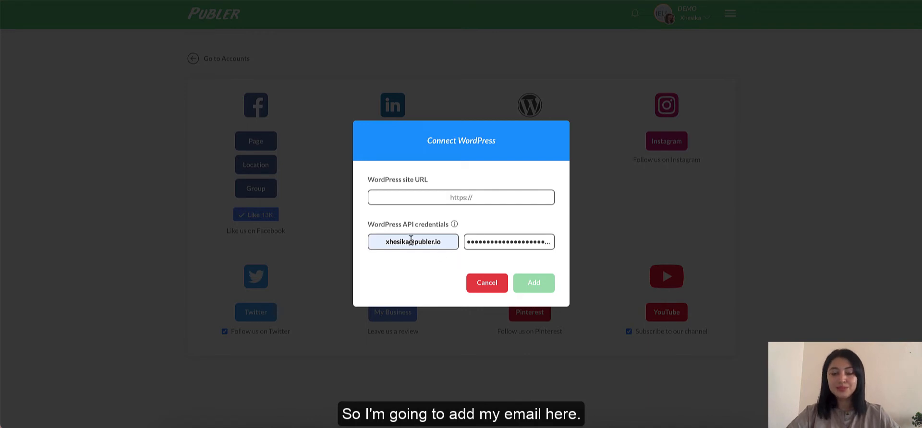
{"action": "left_click", "coordinate": [413, 242]}
{"action": "type", "text": "josei.lif"}
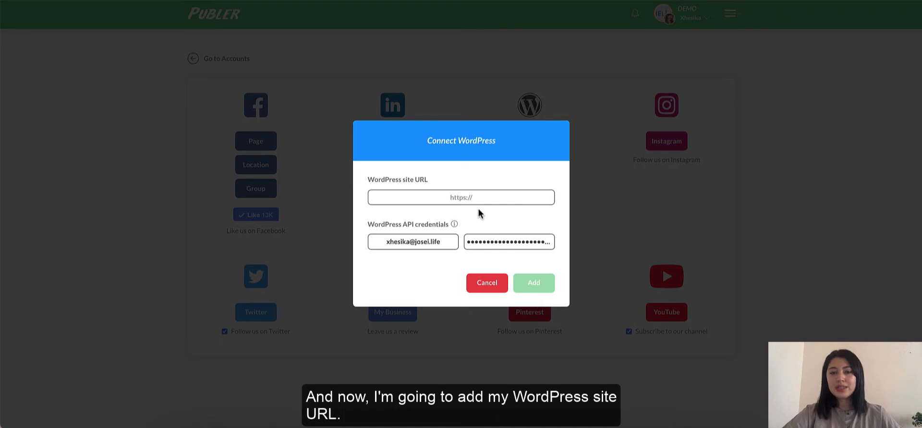
{"action": "type", "text": "https://josei.life/"}
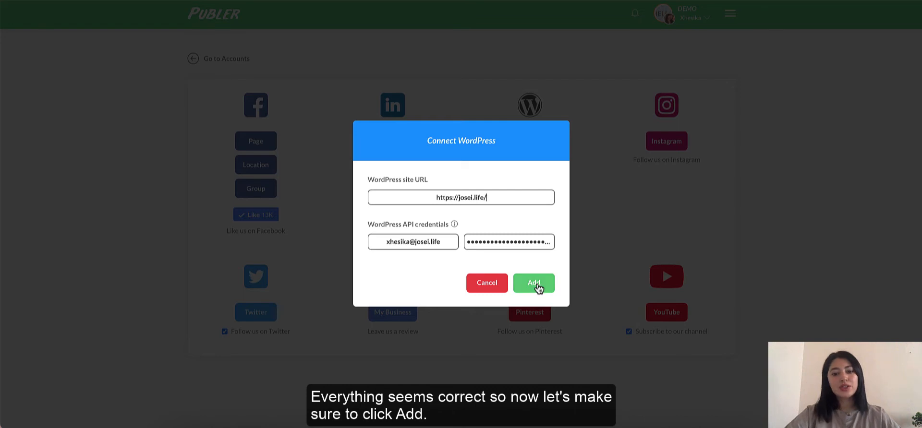
{"action": "left_click", "coordinate": [534, 283]}
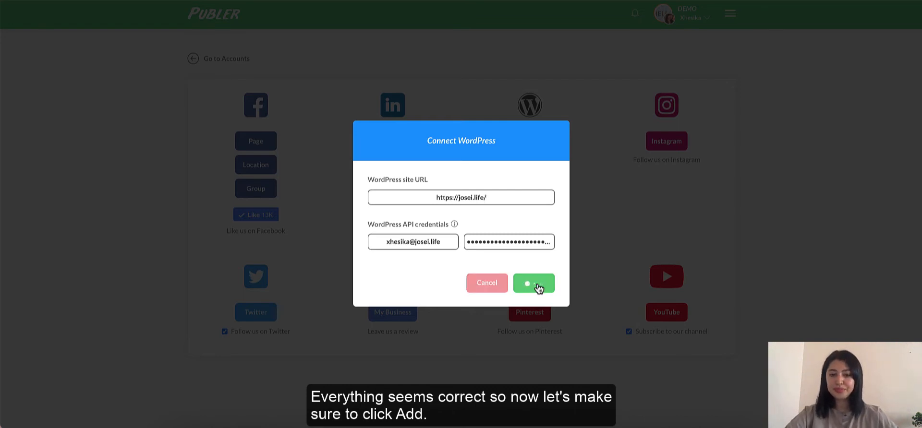
{"action": "left_click", "coordinate": [534, 282]}
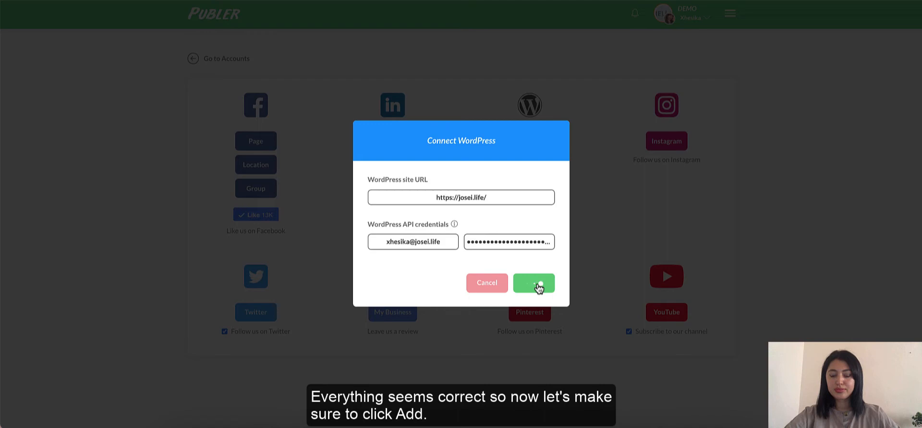
{"action": "left_click", "coordinate": [534, 283]}
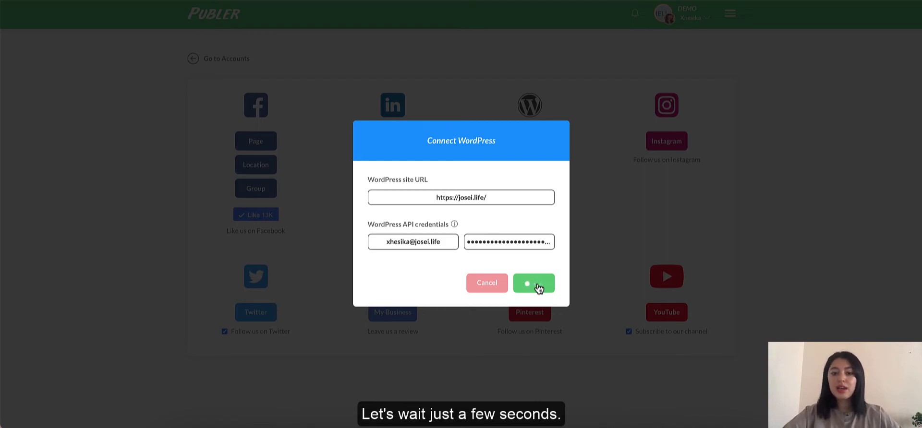
Open the settings of the connected Josei WordPress account
{"action": "left_click", "coordinate": [534, 283]}
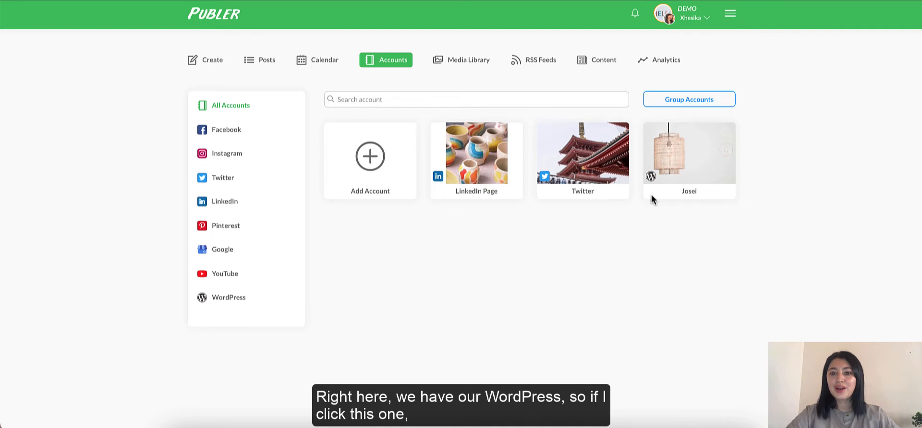
{"action": "left_click", "coordinate": [688, 155]}
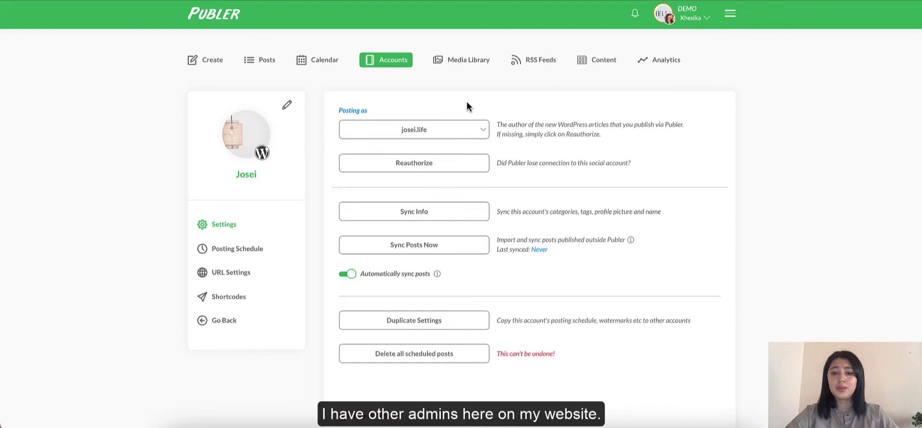
{"action": "mouse_move", "coordinate": [532, 115]}
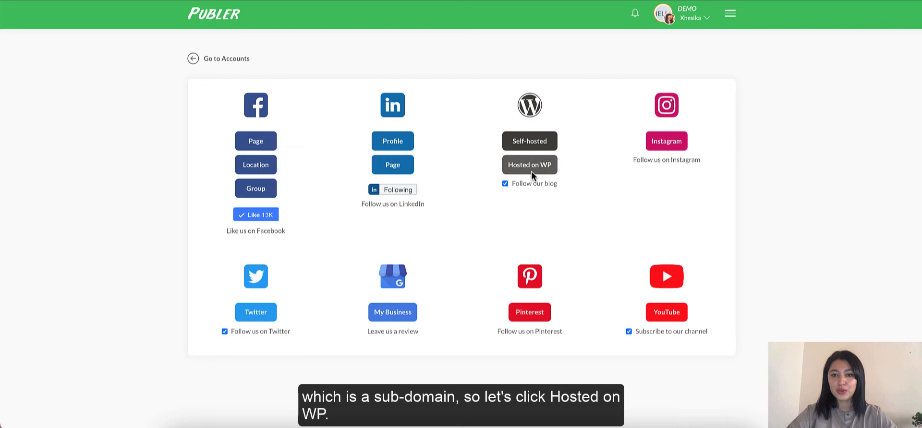
Approve WordPress.com authorization and select Publer's Blog as the account to add
{"action": "left_click", "coordinate": [529, 165]}
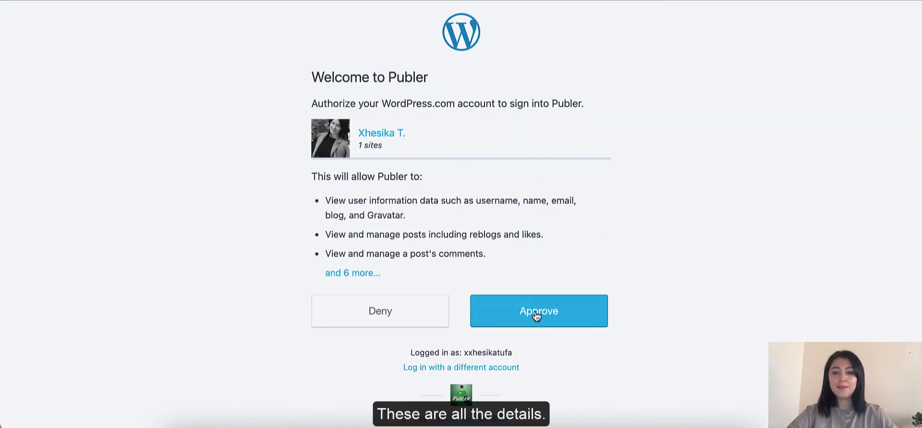
{"action": "left_click", "coordinate": [537, 311]}
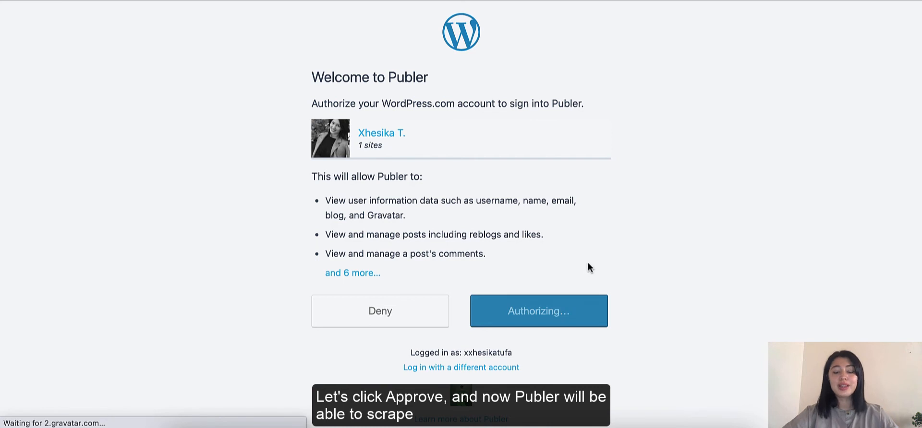
{"action": "left_click", "coordinate": [537, 311]}
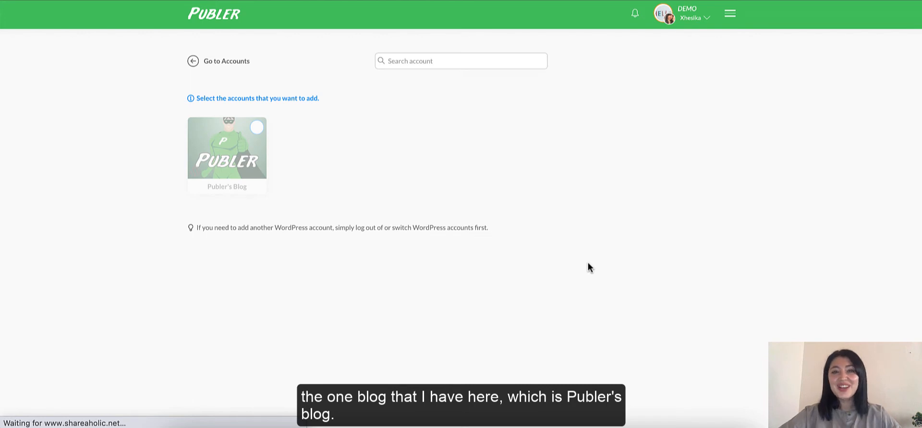
{"action": "left_click", "coordinate": [227, 147]}
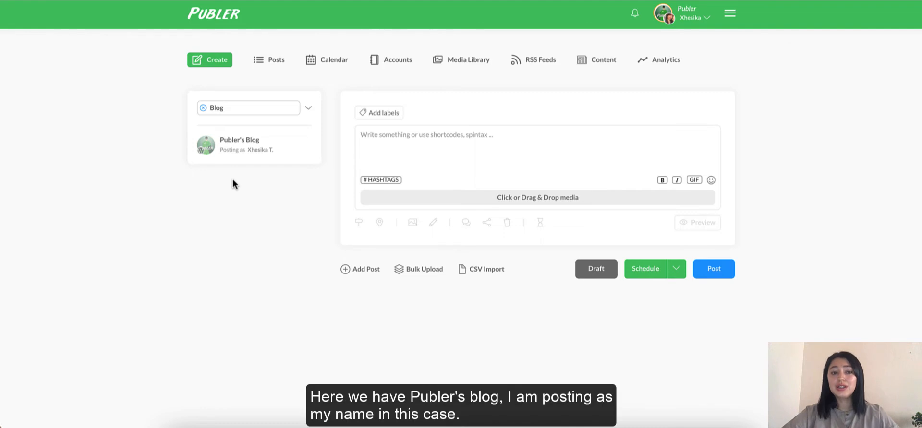
Select Publer's Blog and enter the post title 'Digital Nomads in 2022'
{"action": "left_click", "coordinate": [239, 144]}
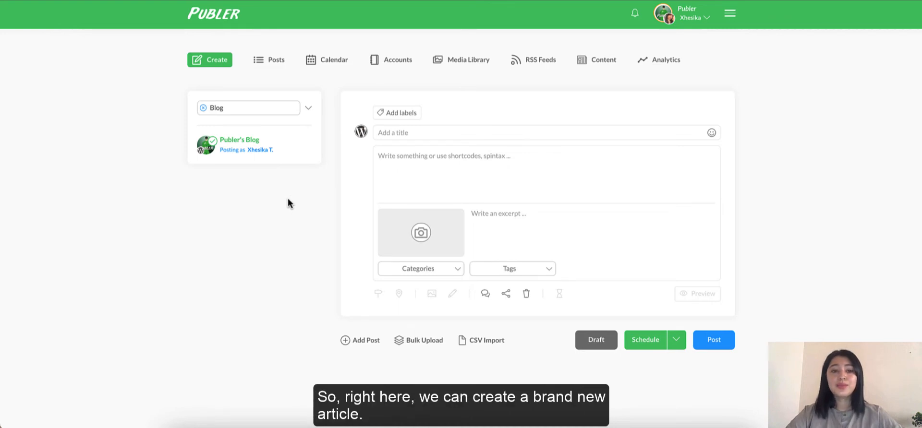
{"action": "mouse_move", "coordinate": [327, 205]}
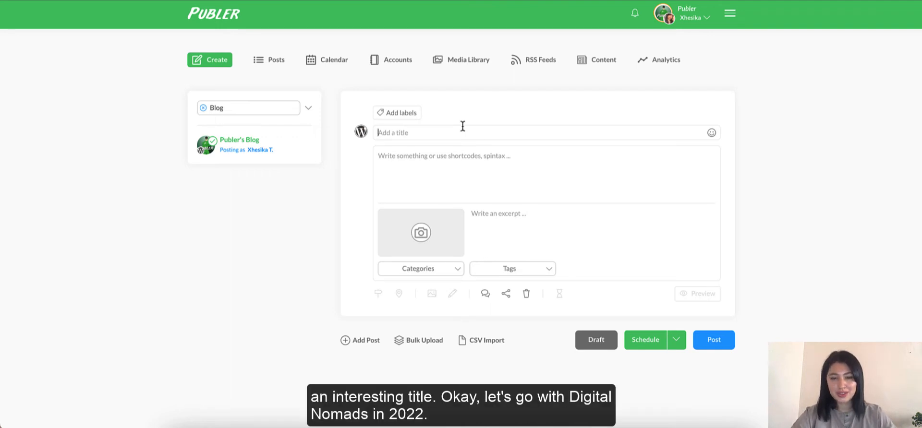
{"action": "type", "text": "Digital Nomads in 2022"}
{"action": "left_click", "coordinate": [546, 176]}
{"action": "type", "text": "Some text"}
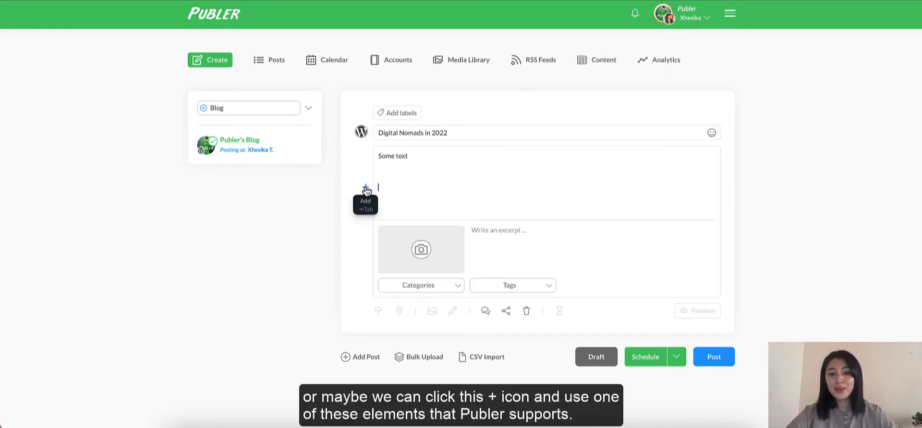
Add a heading block reading 'Benefits of being a Digital Nomad in 2022:'
{"action": "left_click", "coordinate": [365, 187]}
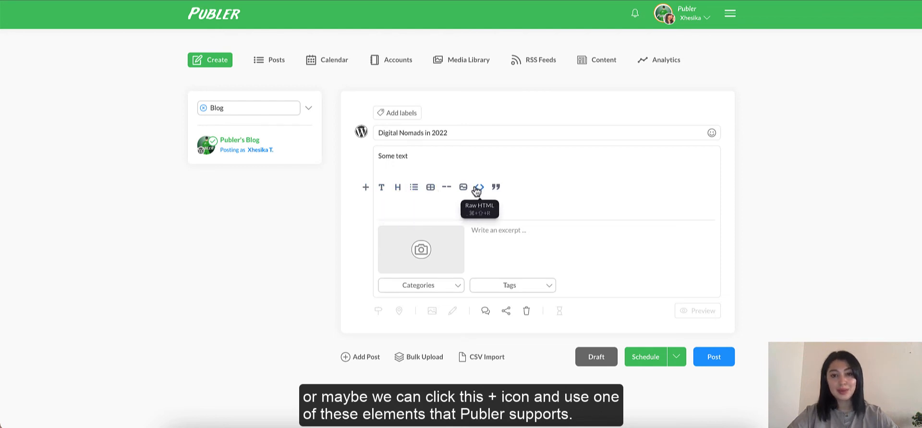
{"action": "mouse_move", "coordinate": [382, 187]}
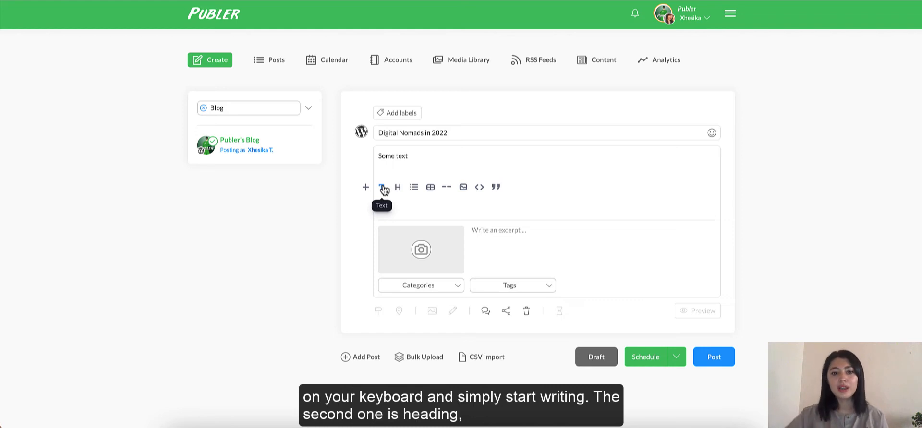
{"action": "mouse_move", "coordinate": [398, 187]}
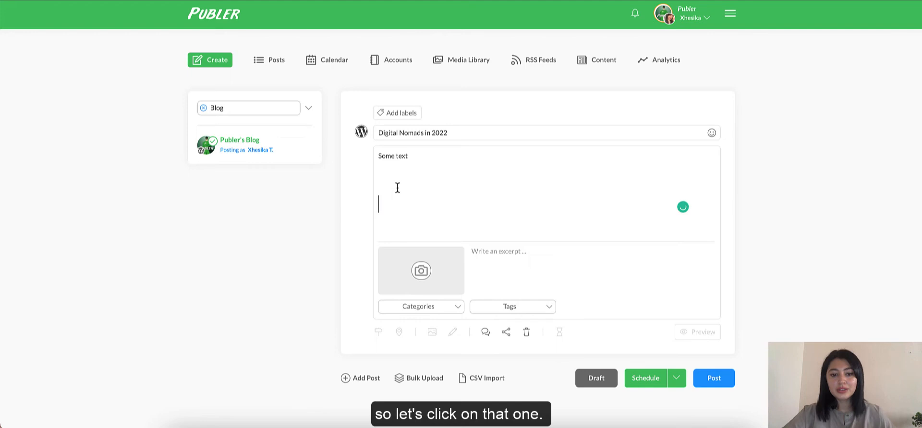
{"action": "type", "text": "Benefits"}
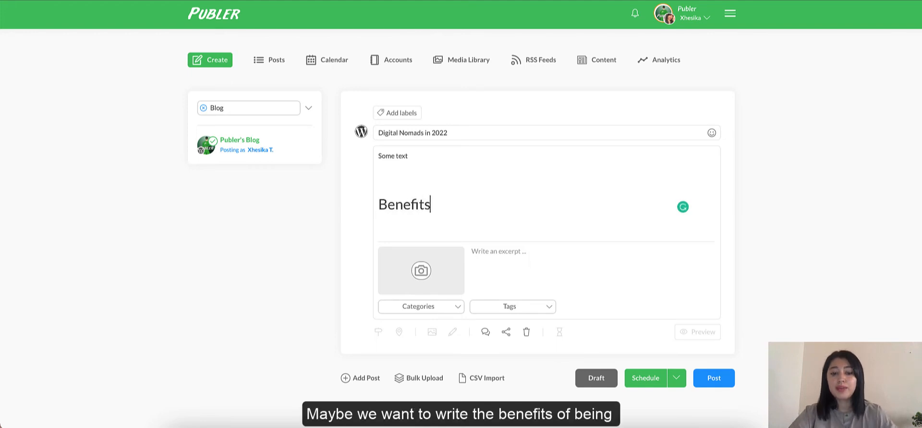
{"action": "type", "text": "of being a"}
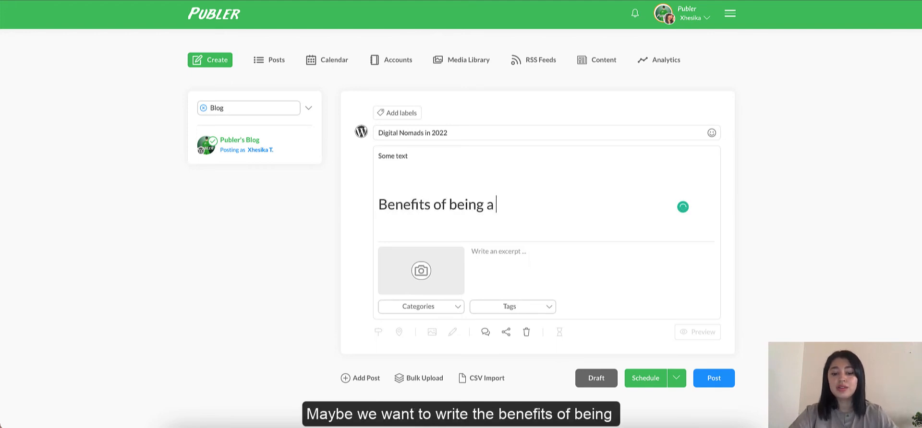
{"action": "type", "text": "Digital"}
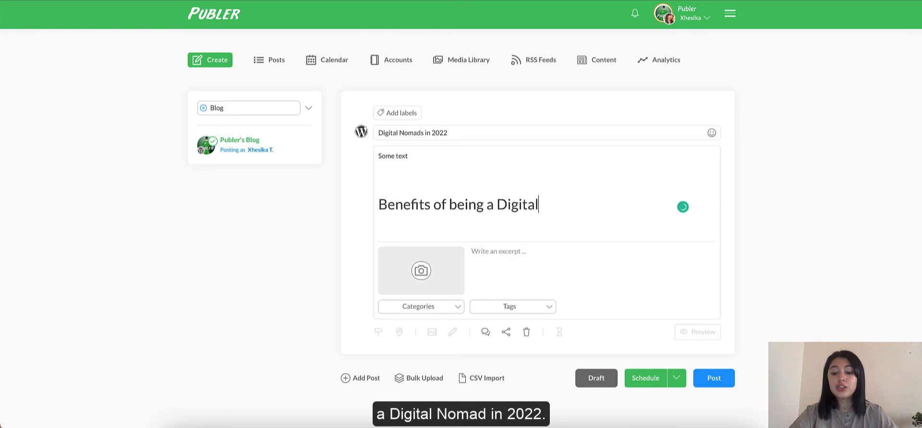
{"action": "type", "text": "Nomad in 2022:"}
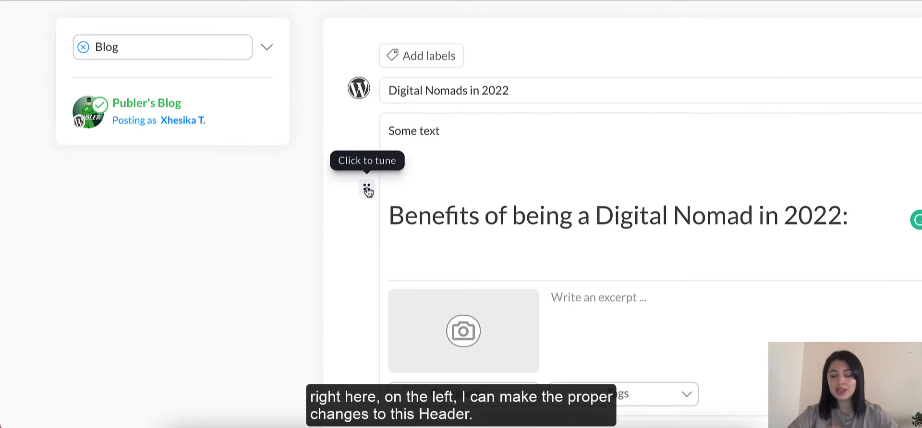
{"action": "left_click", "coordinate": [366, 190]}
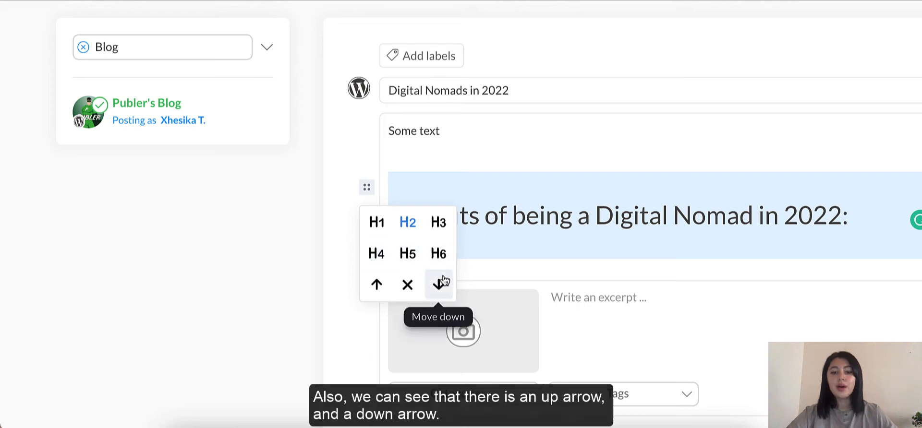
{"action": "mouse_move", "coordinate": [377, 284]}
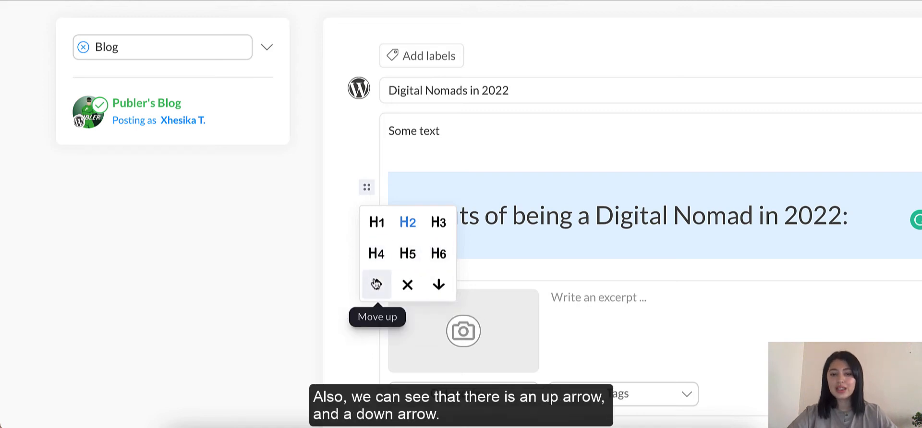
{"action": "mouse_move", "coordinate": [438, 285]}
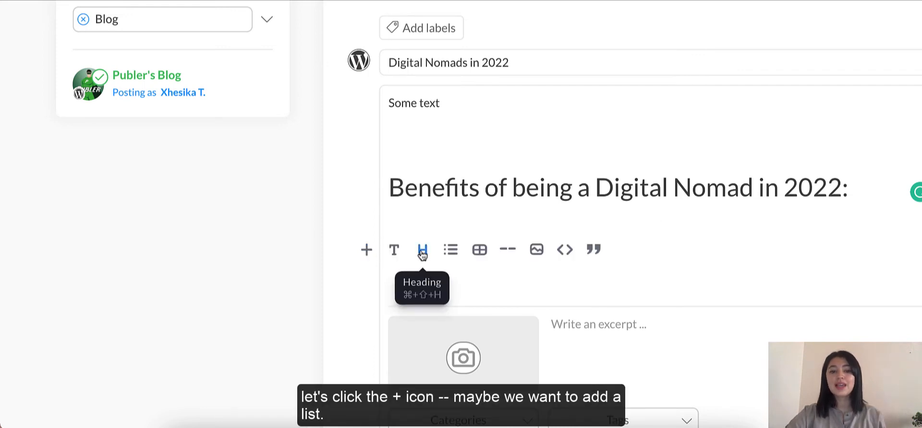
Insert a numbered list with items 'Flexible schedule' and 'Amazing salaries'
{"action": "left_click", "coordinate": [451, 250]}
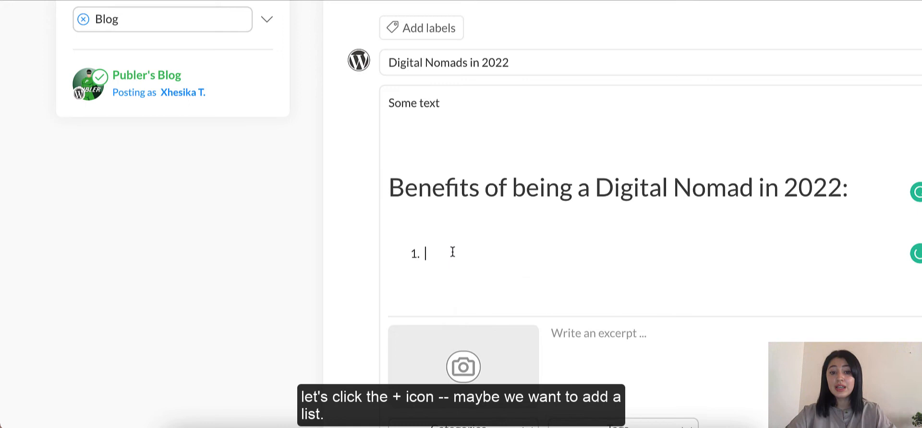
{"action": "type", "text": "Flex"}
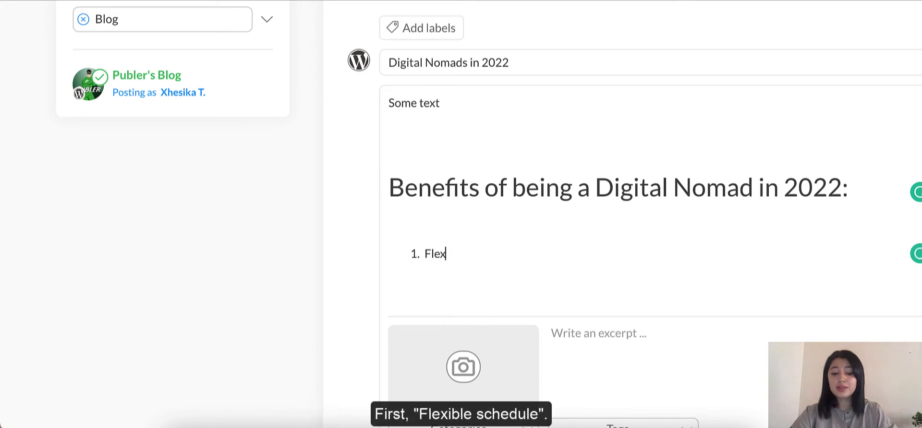
{"action": "type", "text": "ible"}
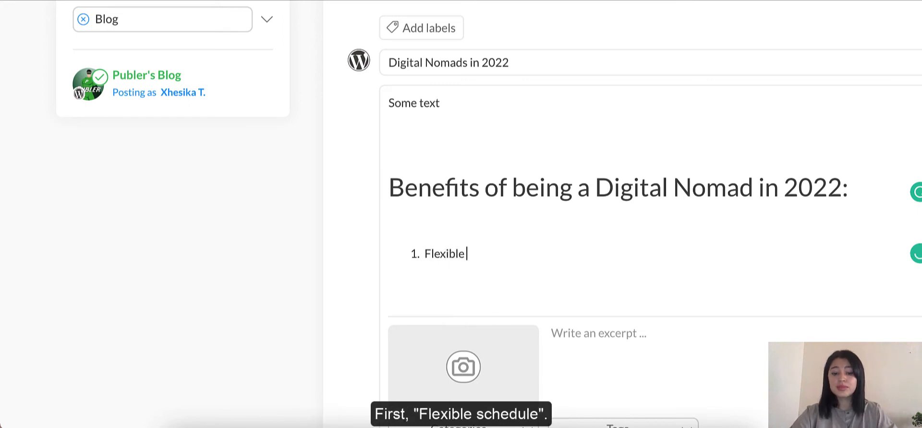
{"action": "type", "text": "schedule"}
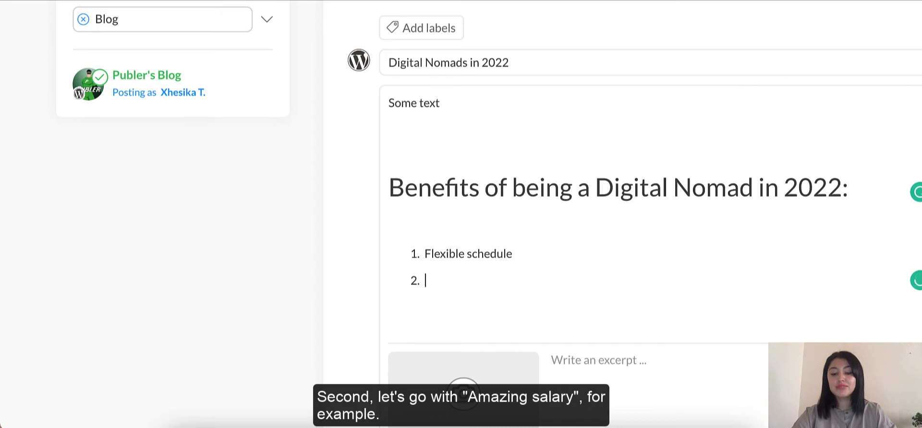
{"action": "type", "text": "Amazing"}
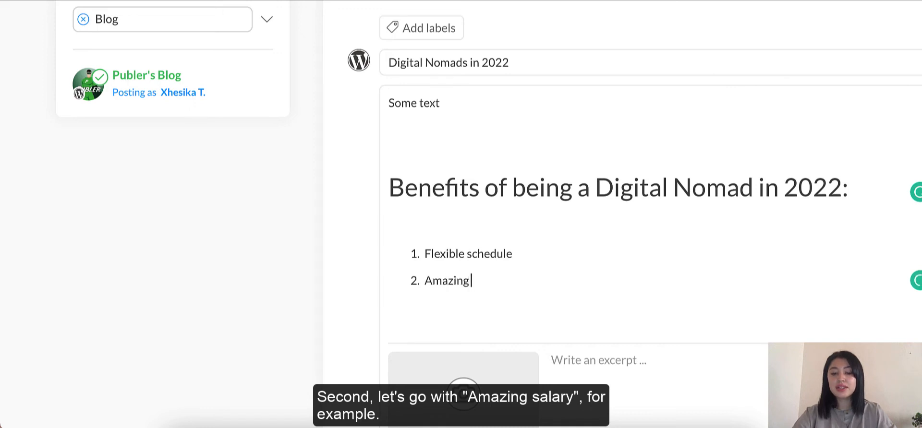
{"action": "type", "text": "salaries"}
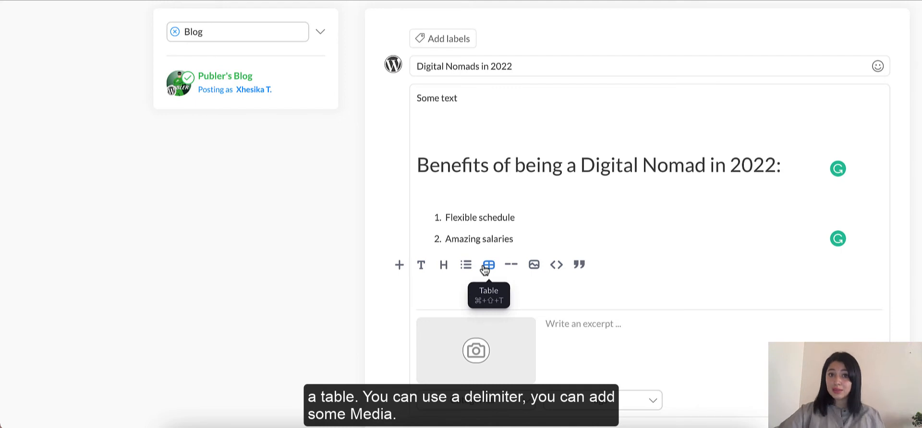
{"action": "mouse_move", "coordinate": [510, 265]}
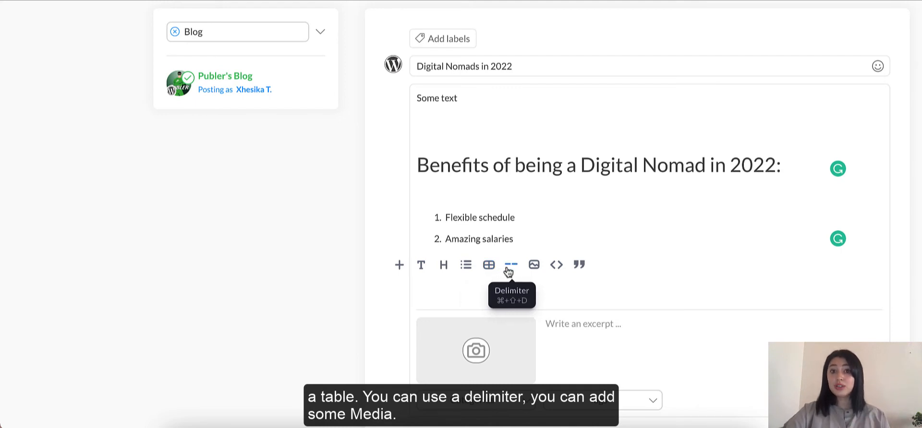
{"action": "mouse_move", "coordinate": [534, 264]}
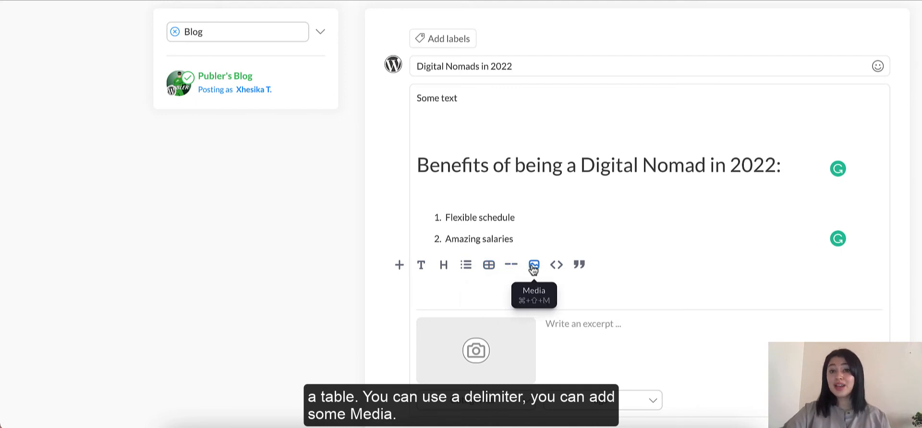
Open the Attach media dialog for the post and pick Unsplash
{"action": "left_click", "coordinate": [533, 264]}
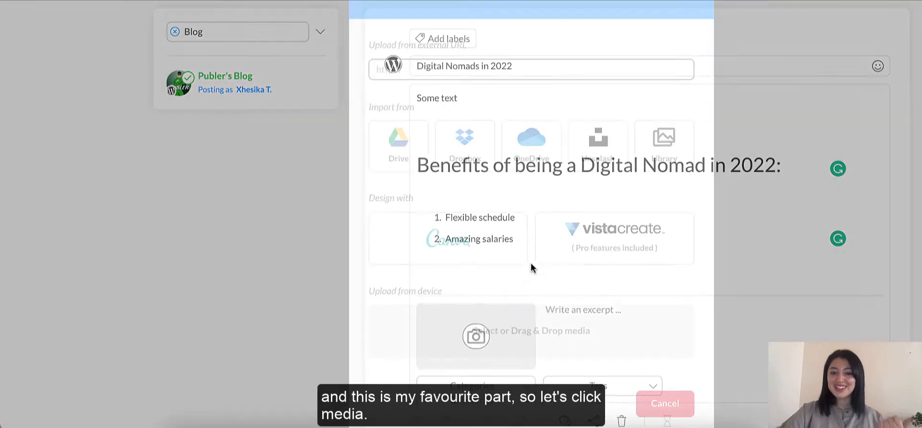
{"action": "left_click", "coordinate": [476, 336]}
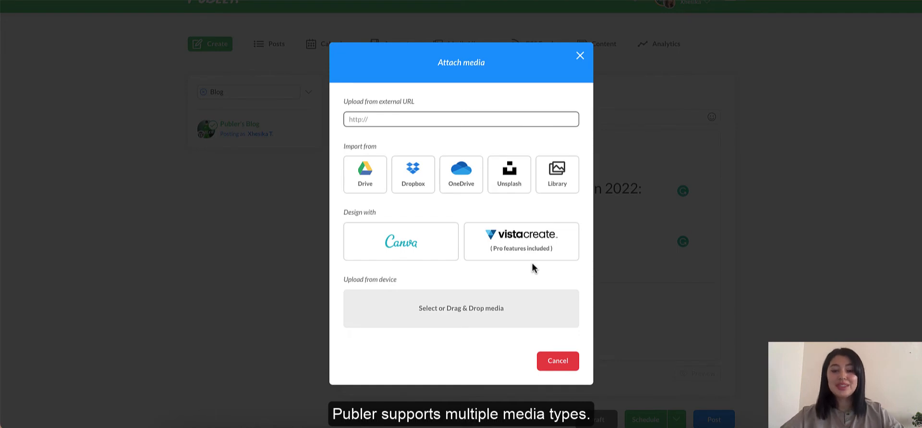
{"action": "mouse_move", "coordinate": [464, 143]}
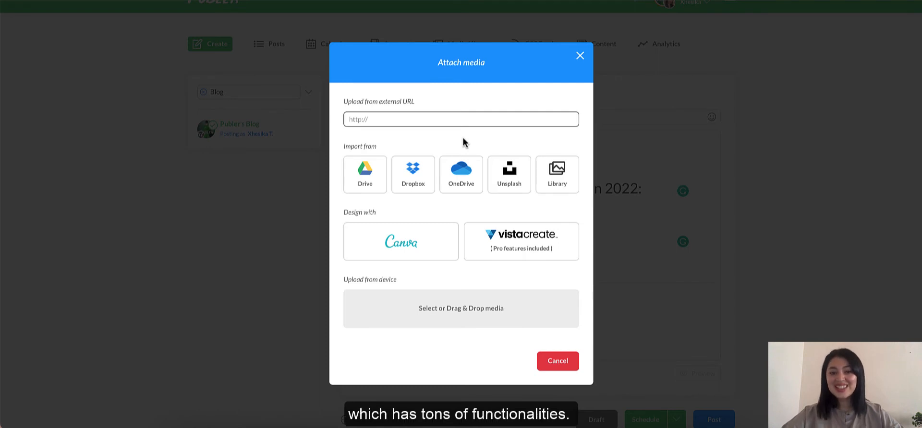
{"action": "mouse_move", "coordinate": [432, 103]}
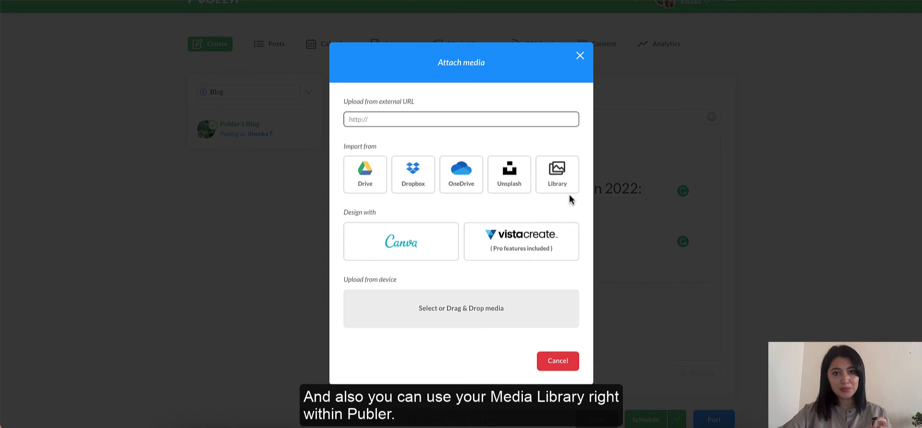
{"action": "mouse_move", "coordinate": [475, 212]}
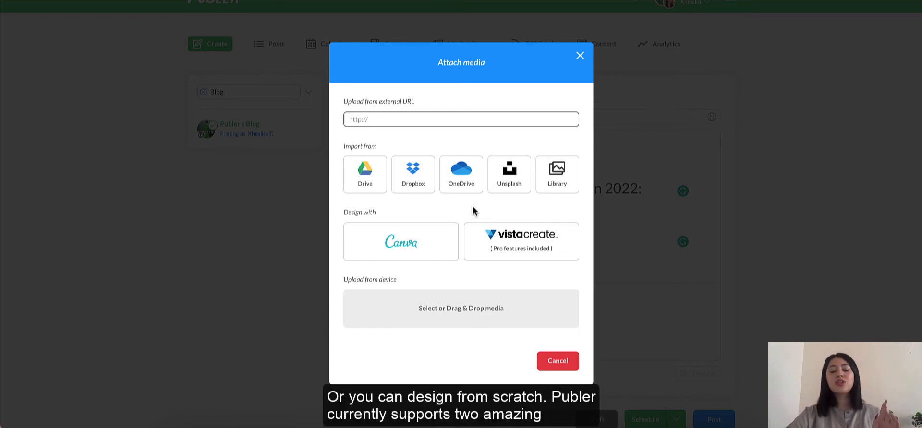
{"action": "mouse_move", "coordinate": [431, 219]}
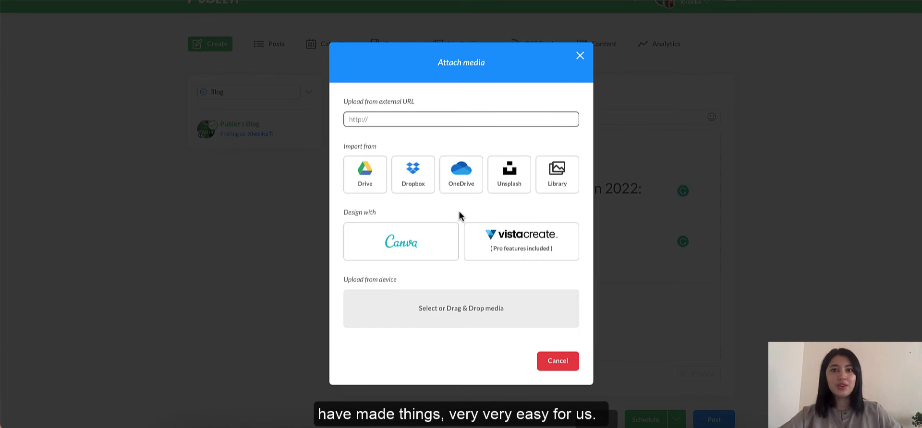
{"action": "mouse_move", "coordinate": [440, 223]}
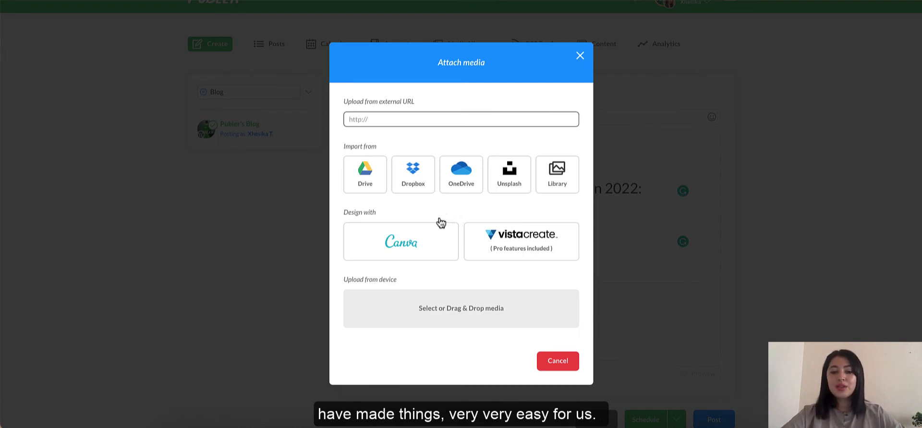
{"action": "mouse_move", "coordinate": [479, 272]}
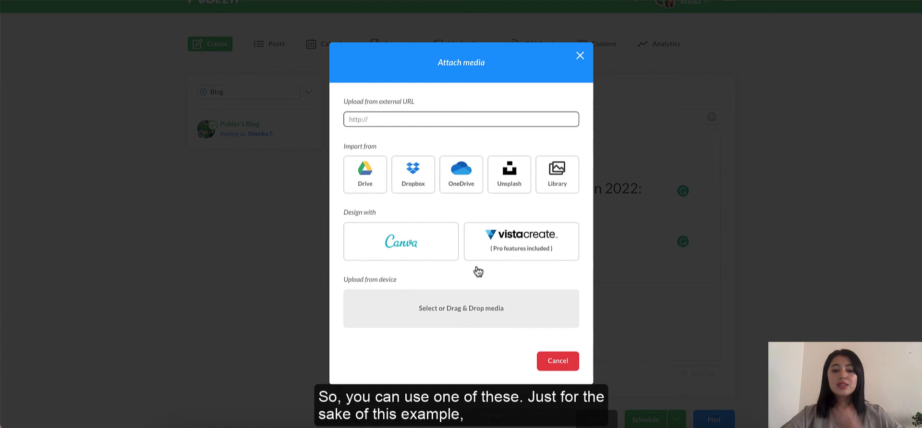
{"action": "mouse_move", "coordinate": [464, 209]}
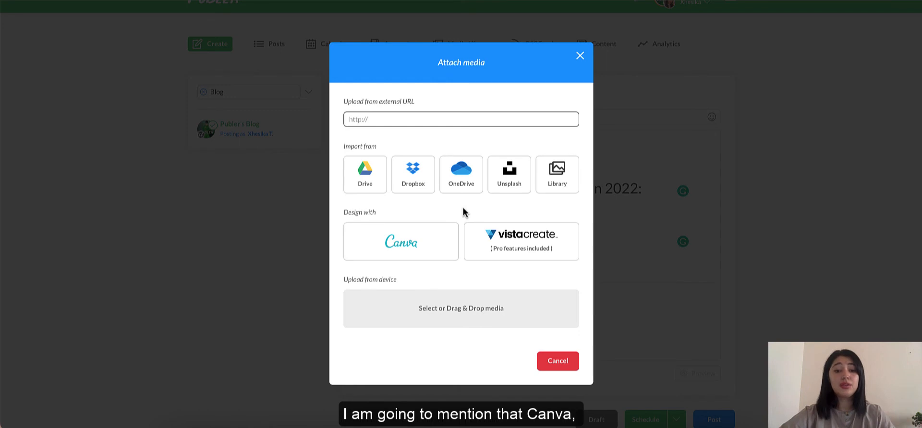
{"action": "mouse_move", "coordinate": [456, 219]}
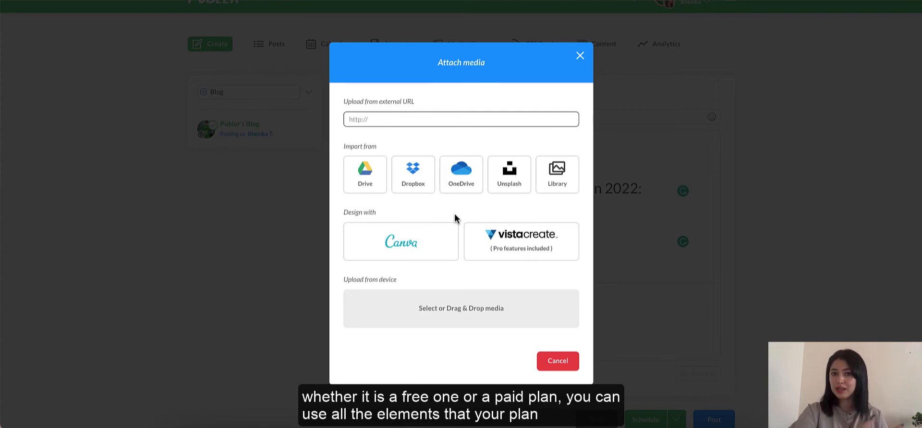
{"action": "mouse_move", "coordinate": [525, 214]}
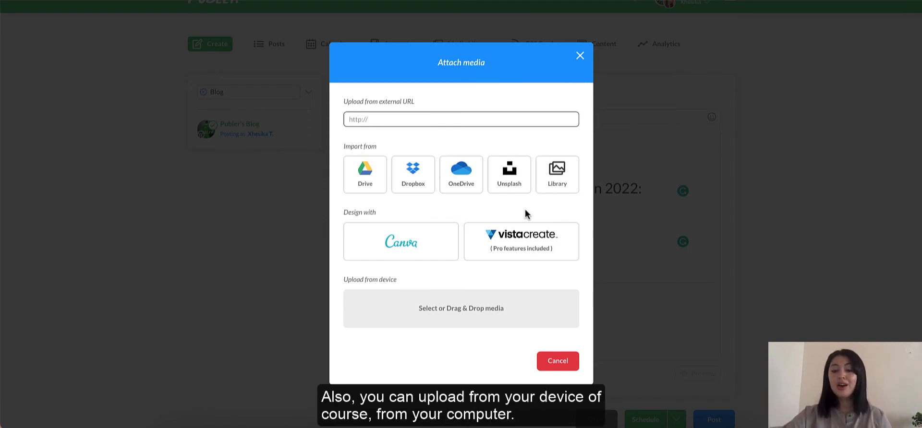
{"action": "mouse_move", "coordinate": [460, 285]}
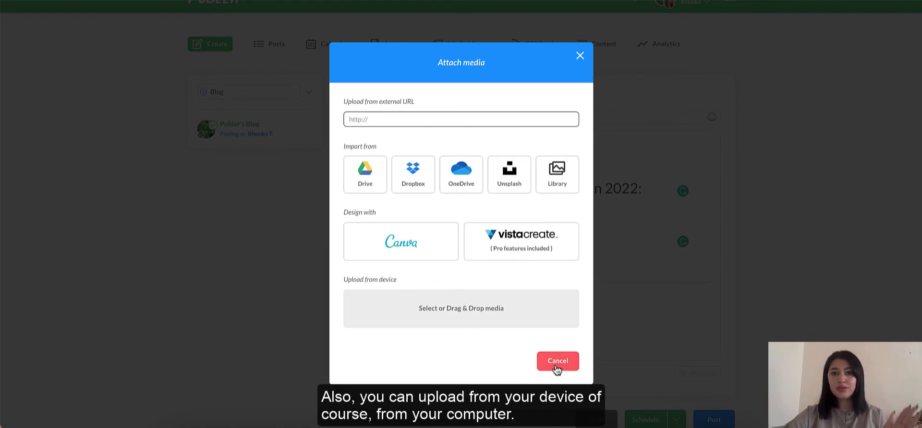
{"action": "left_click", "coordinate": [508, 174]}
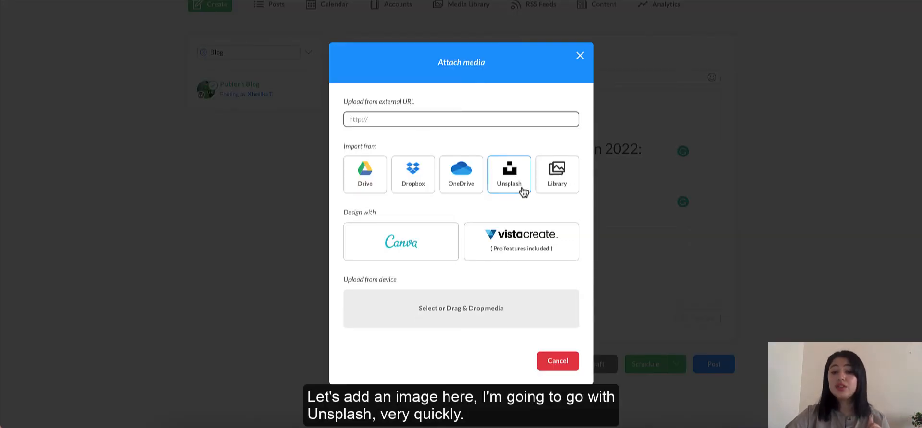
Insert the Unsplash bike photo into the post body with Use Media
{"action": "left_click", "coordinate": [508, 174]}
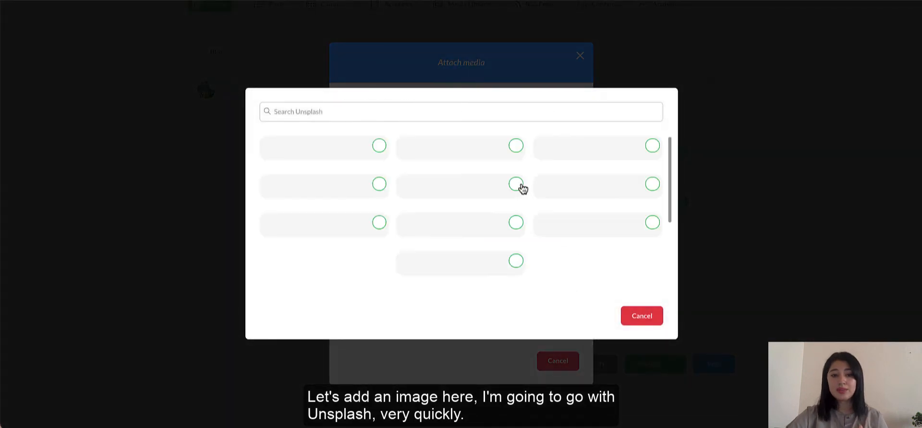
{"action": "left_click", "coordinate": [325, 180]}
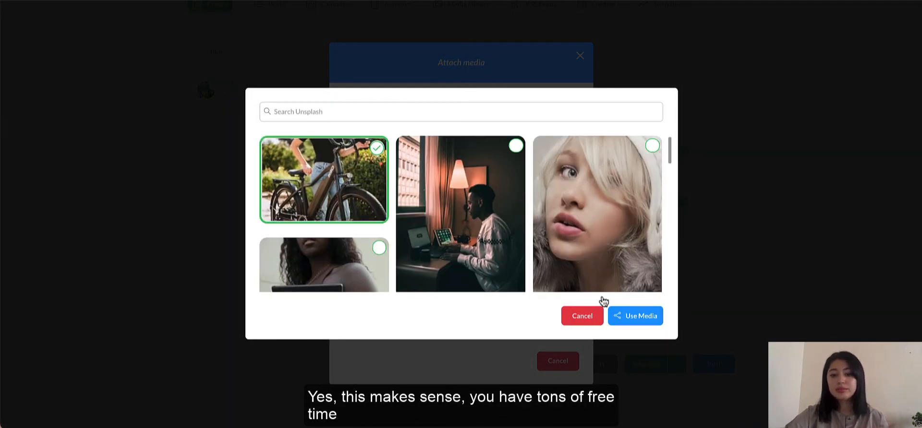
{"action": "left_click", "coordinate": [634, 316]}
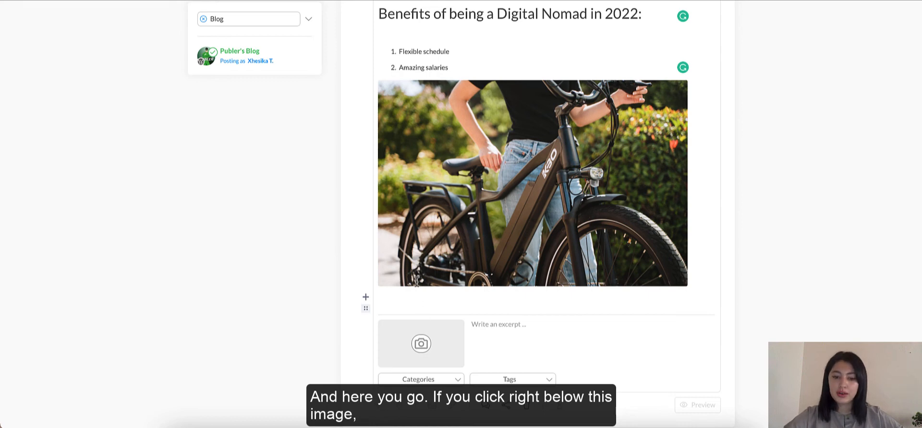
{"action": "mouse_move", "coordinate": [365, 296]}
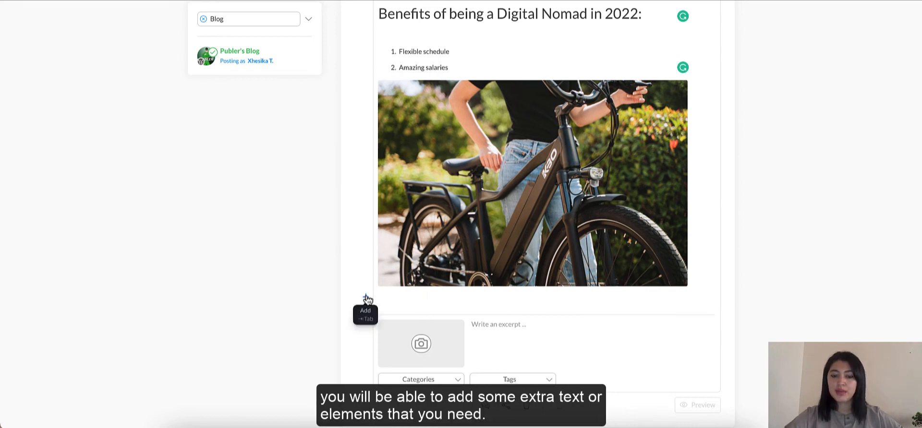
Type 'Extra text' in a new block below the bike photo
{"action": "type", "text": "Extra text"}
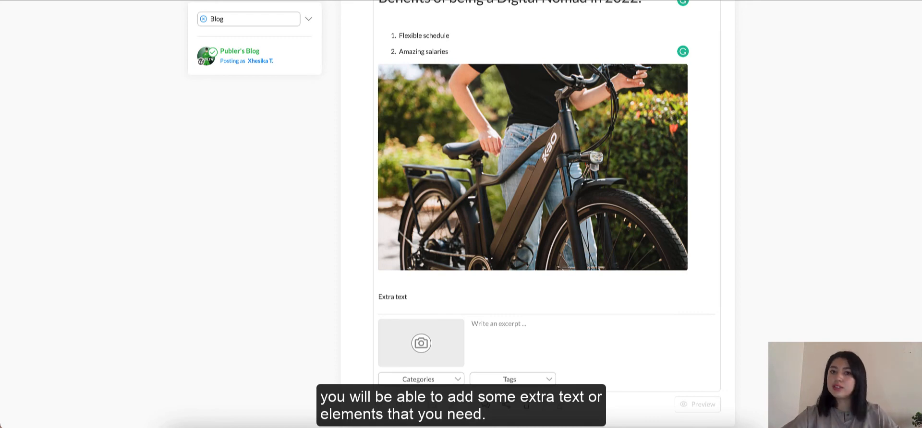
{"action": "scroll", "scroll_direction": "down", "scroll_amount": 3}
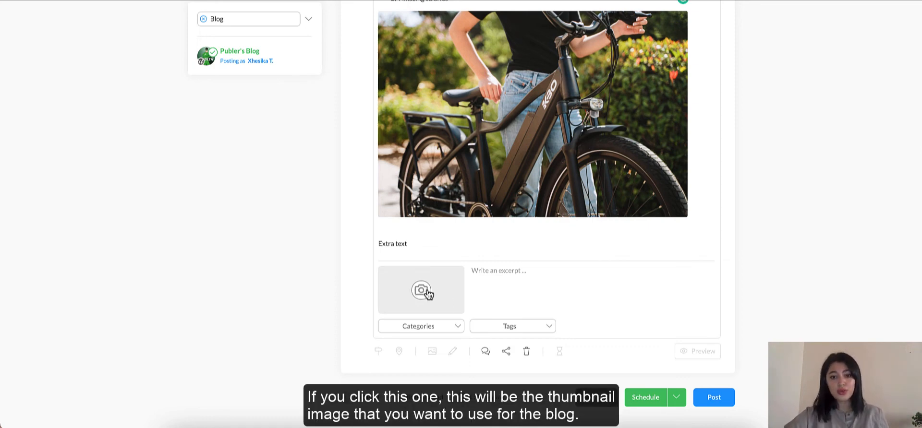
Set the Unsplash photo of a couple walking a small dog as the blog thumbnail
{"action": "left_click", "coordinate": [422, 290]}
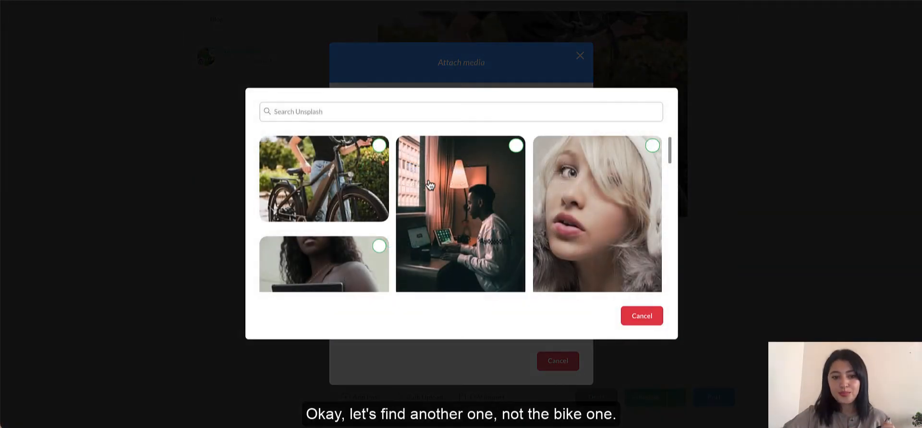
{"action": "scroll", "scroll_direction": "down", "scroll_amount": 3}
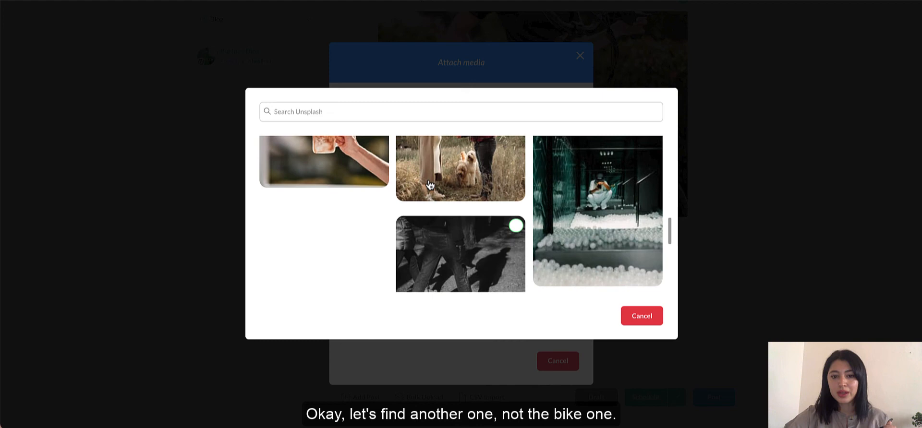
{"action": "left_click", "coordinate": [461, 167]}
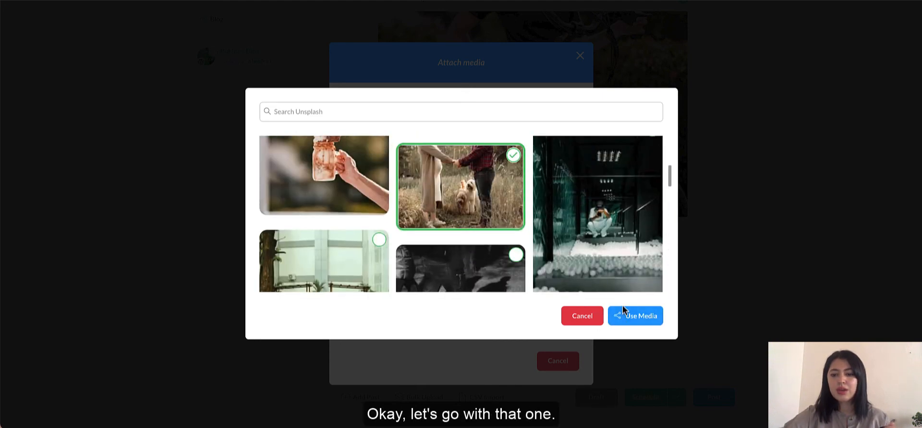
{"action": "left_click", "coordinate": [635, 316]}
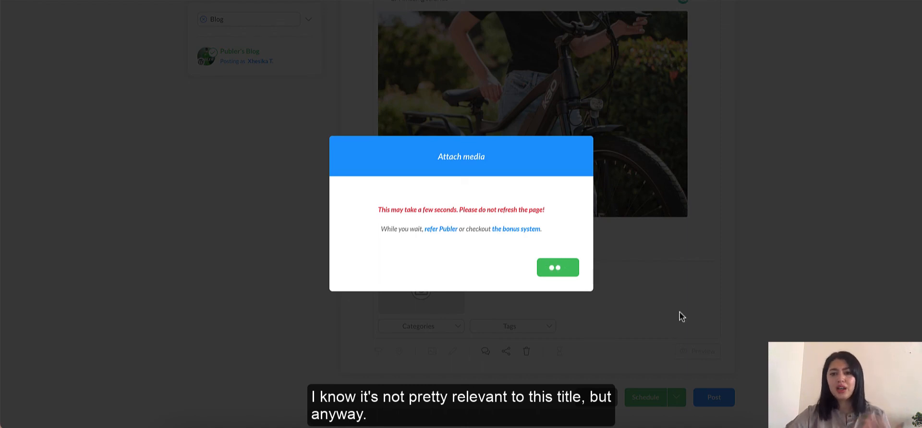
{"action": "mouse_move", "coordinate": [661, 94]}
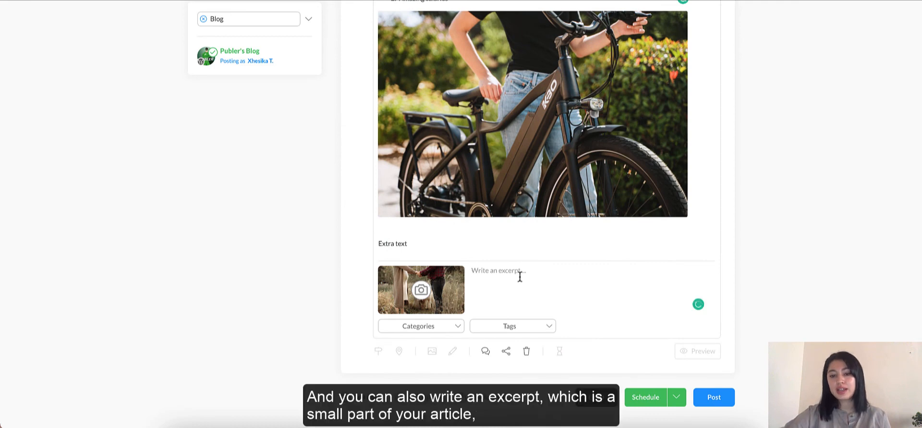
Write the excerpt "Digital Nomads Benefits in 2022" for the blog post
{"action": "left_click", "coordinate": [472, 271]}
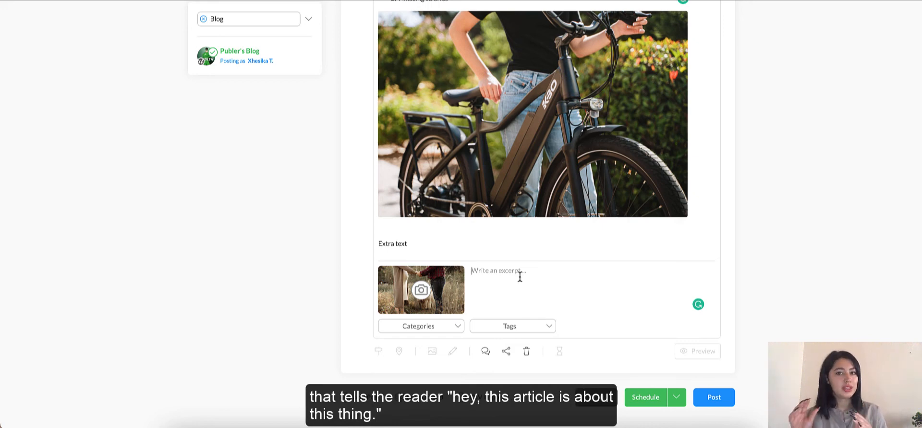
{"action": "type", "text": "Digital Nomads Benefits in 2022"}
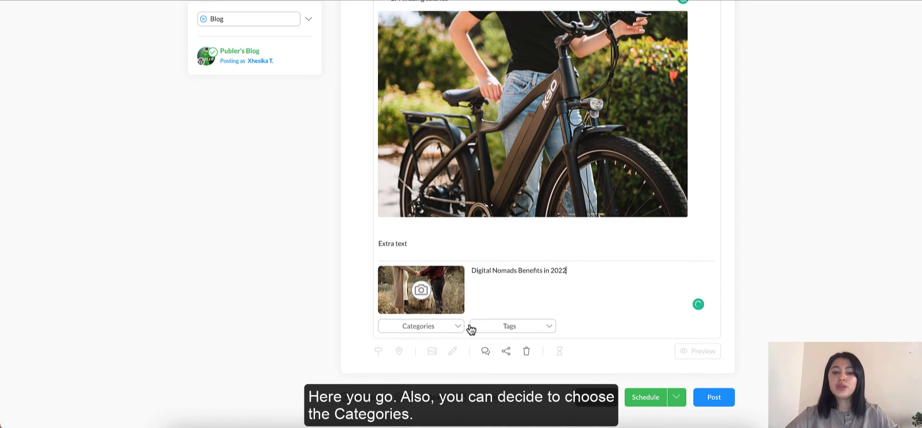
Assign the Marketing category and the digitalmarketing and marketing tags
{"action": "scroll", "scroll_direction": "down", "scroll_amount": 3}
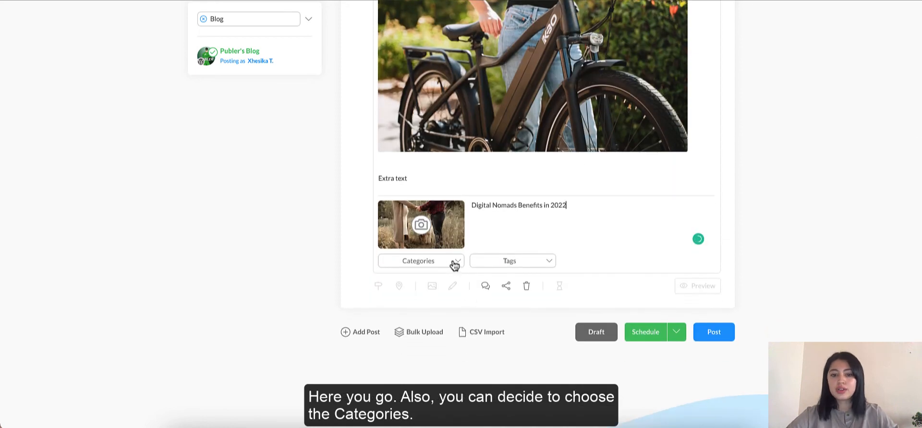
{"action": "left_click", "coordinate": [419, 260]}
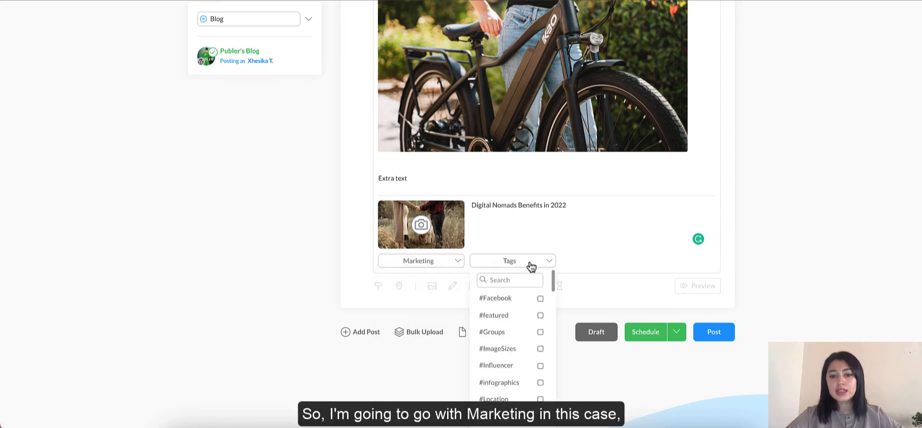
{"action": "scroll", "scroll_direction": "down", "scroll_amount": 3}
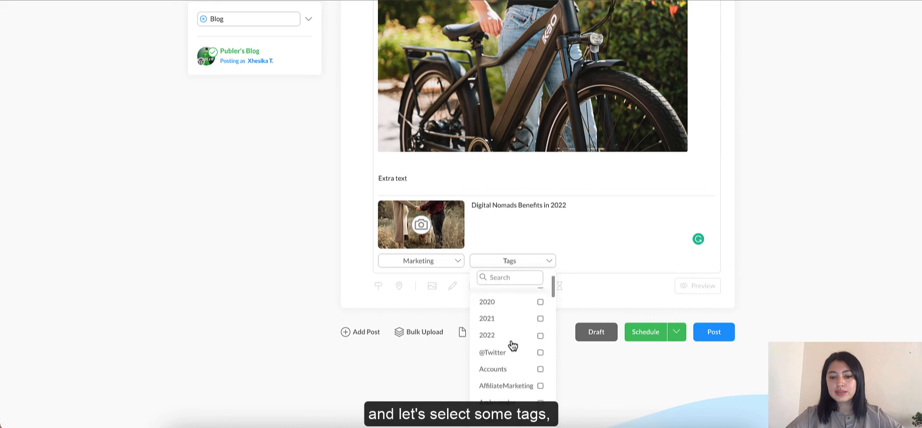
{"action": "type", "text": "mark"}
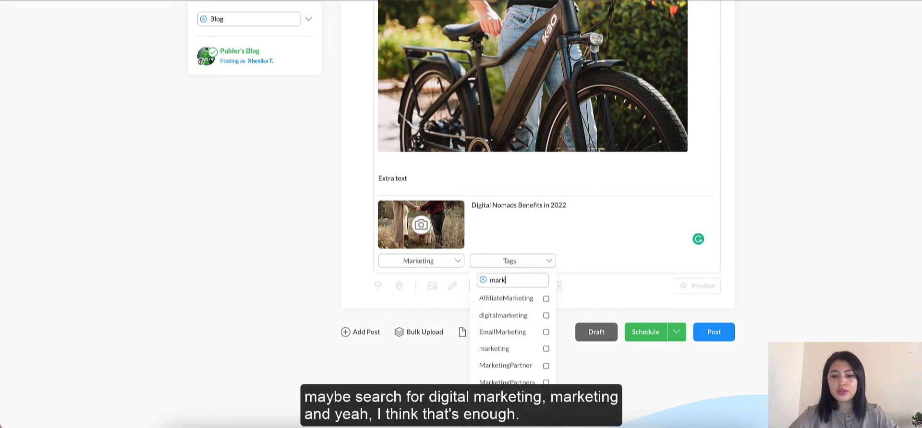
{"action": "left_click", "coordinate": [545, 315]}
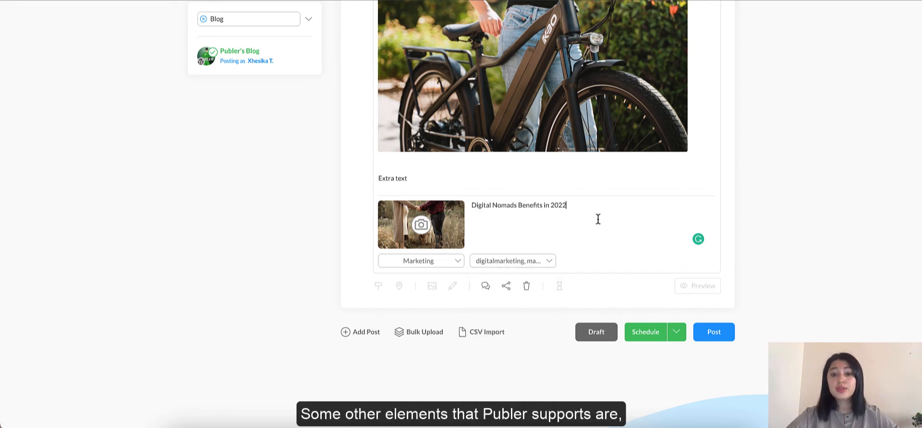
{"action": "mouse_move", "coordinate": [505, 285]}
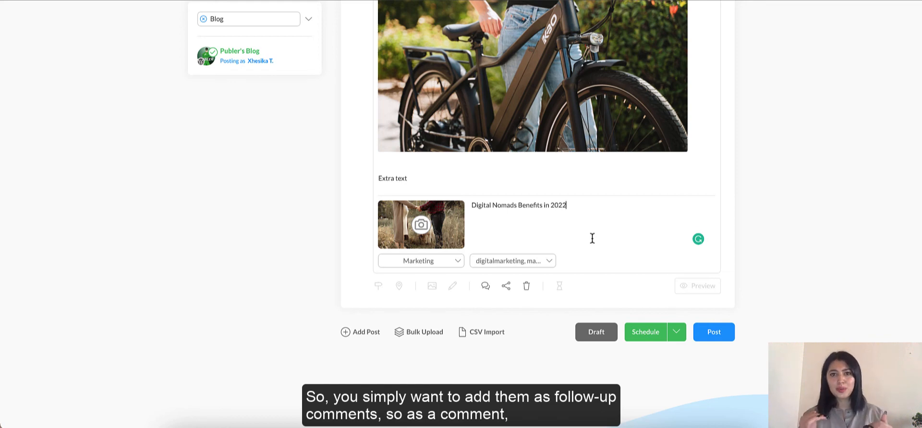
{"action": "mouse_move", "coordinate": [486, 286]}
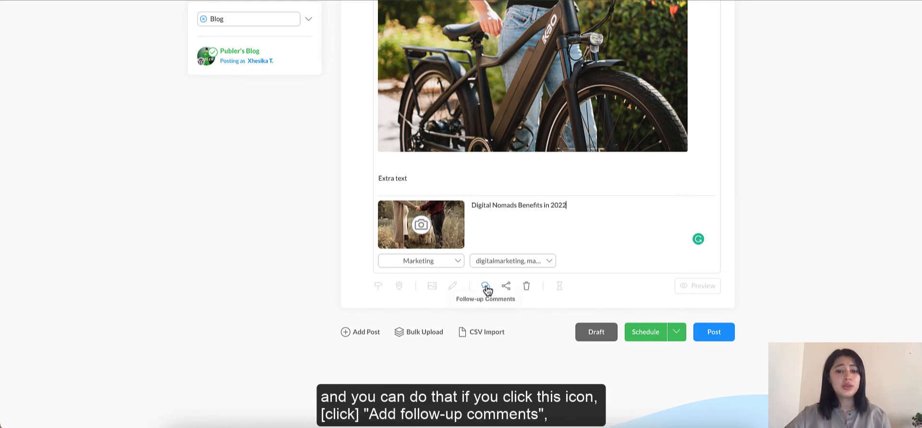
Enable follow-up comments and save a comment reading "Reference"
{"action": "left_click", "coordinate": [486, 285]}
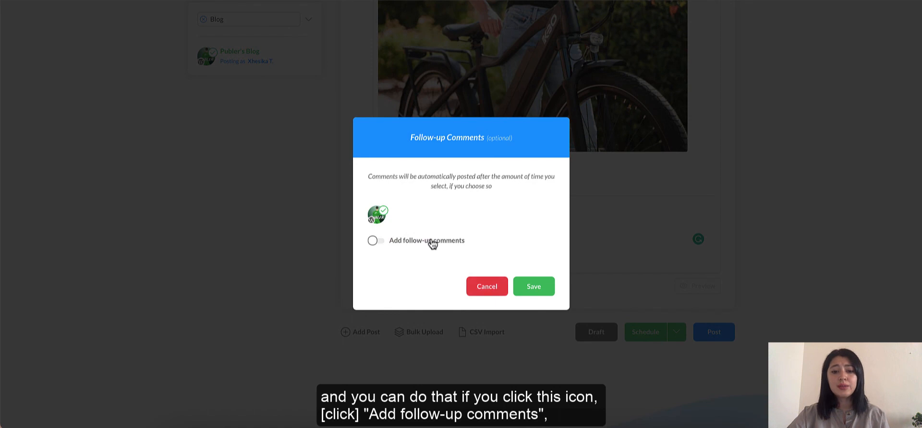
{"action": "left_click", "coordinate": [375, 240]}
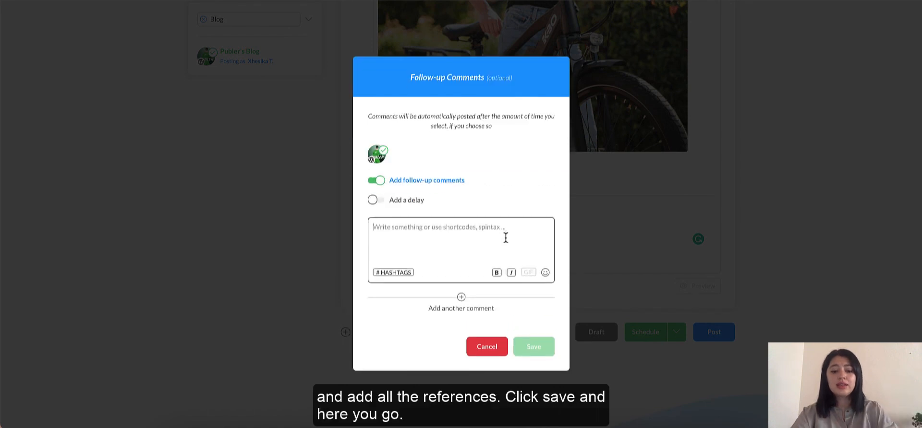
{"action": "type", "text": "Reference"}
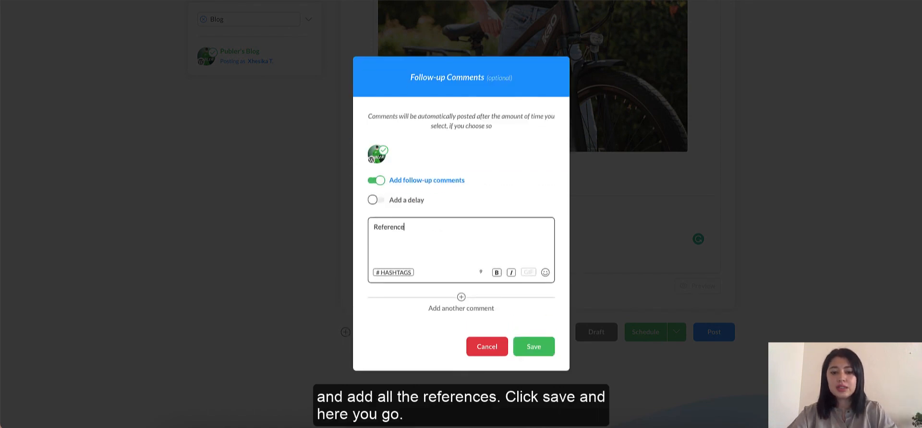
{"action": "left_click", "coordinate": [532, 347]}
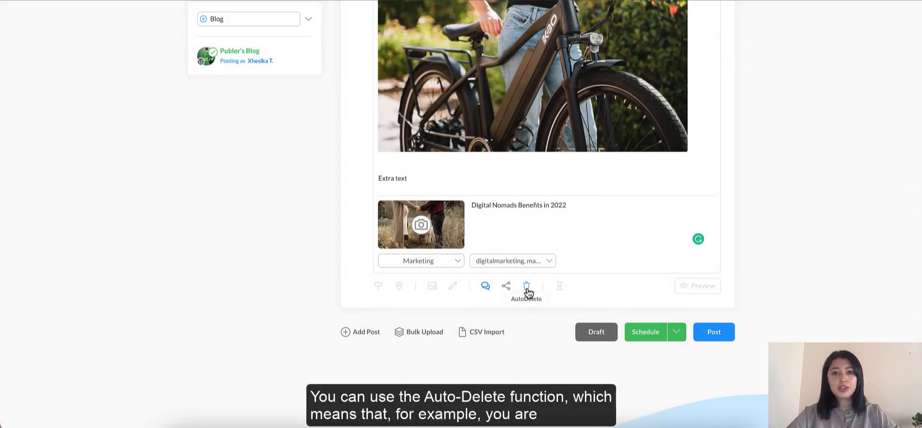
{"action": "mouse_move", "coordinate": [569, 267]}
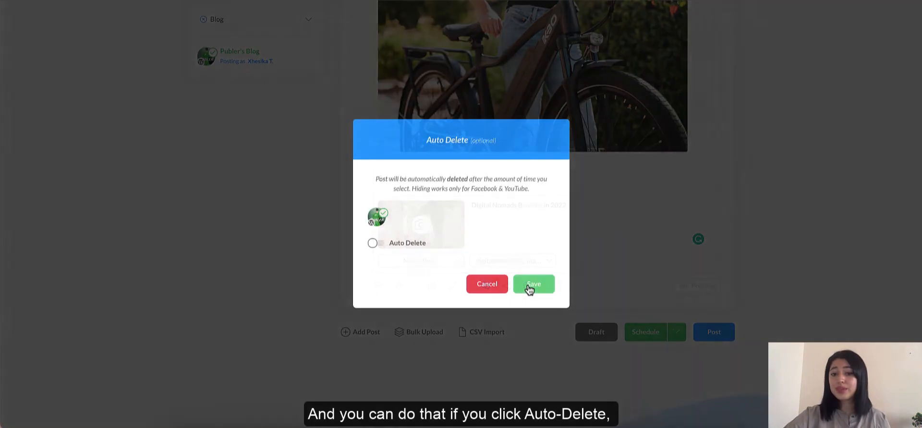
Enable Auto Delete, choose a deletion time unit, and save
{"action": "left_click", "coordinate": [373, 243]}
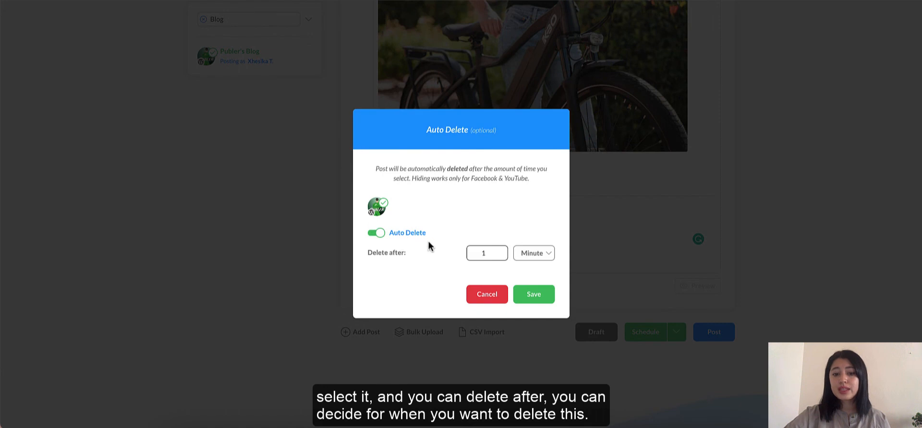
{"action": "left_click", "coordinate": [530, 253]}
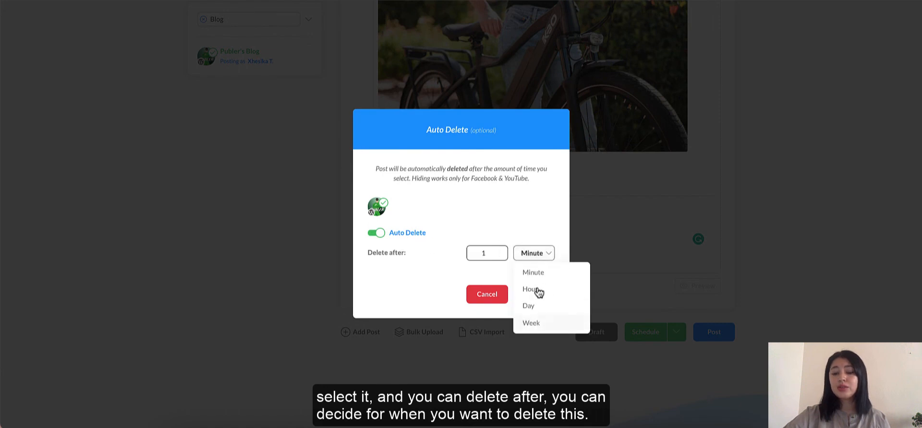
{"action": "mouse_move", "coordinate": [529, 289]}
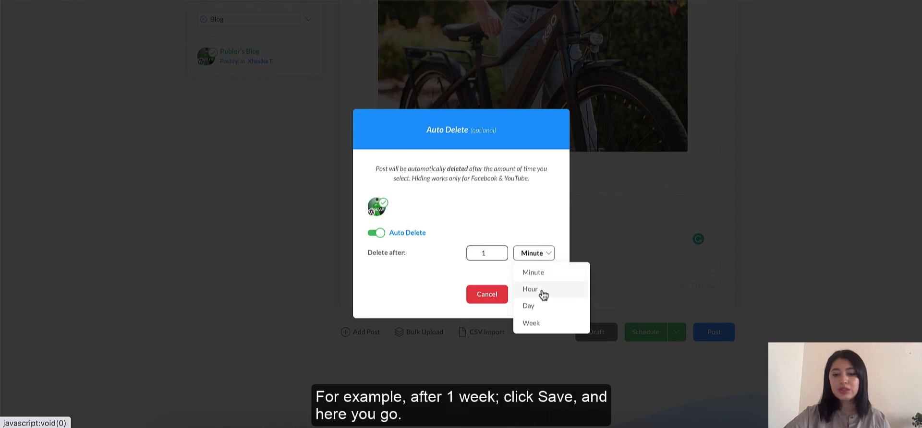
{"action": "left_click", "coordinate": [486, 295]}
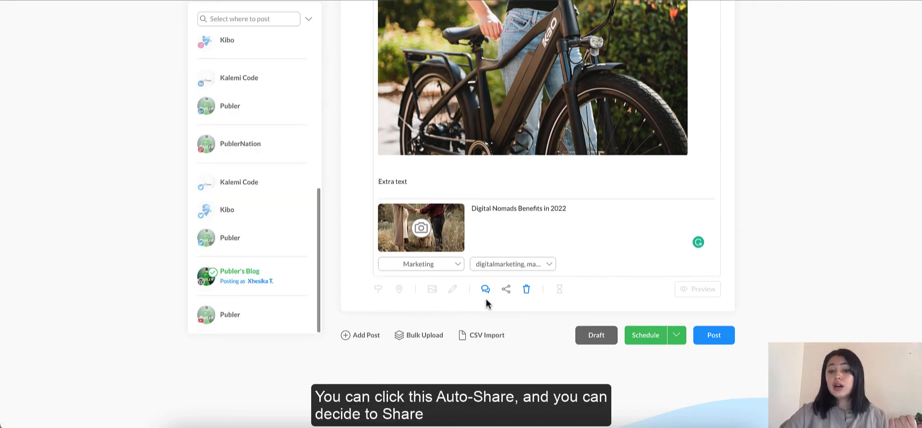
Auto-share the post to Facebook and LinkedIn accounts with a 10-minute delay
{"action": "left_click", "coordinate": [506, 289]}
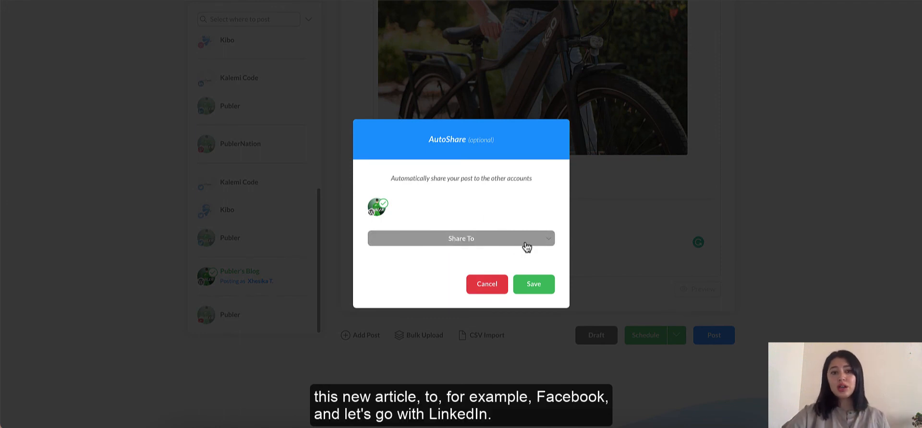
{"action": "left_click", "coordinate": [461, 239]}
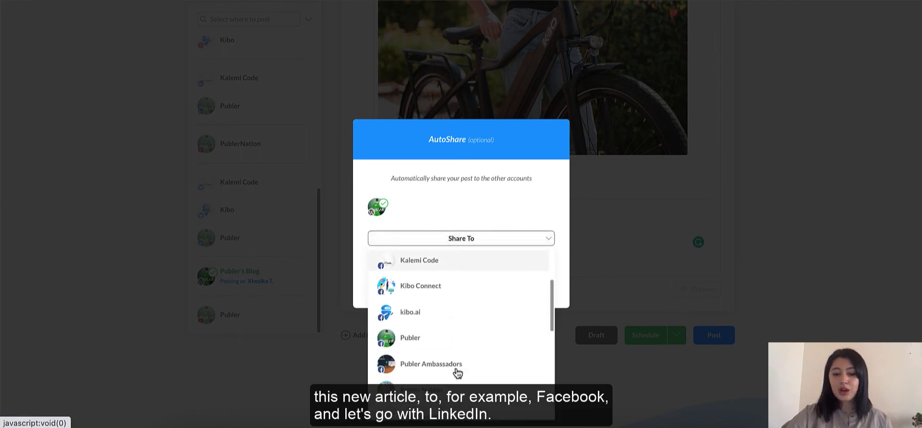
{"action": "scroll", "scroll_direction": "down", "scroll_amount": 3}
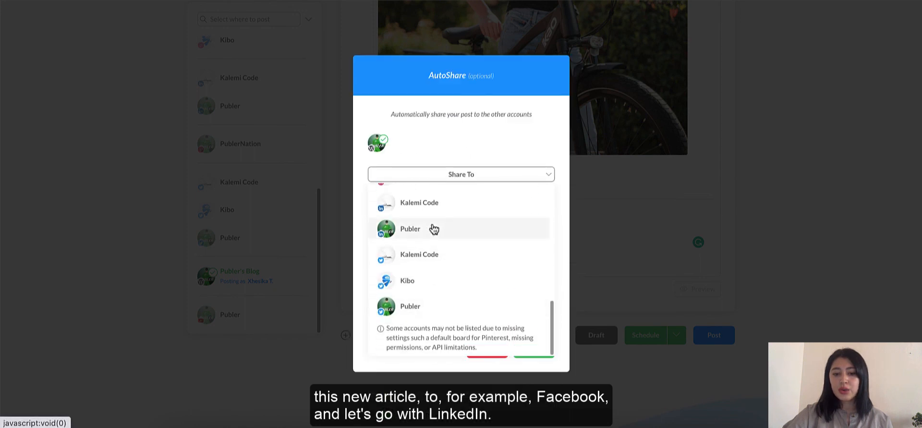
{"action": "left_click", "coordinate": [410, 229]}
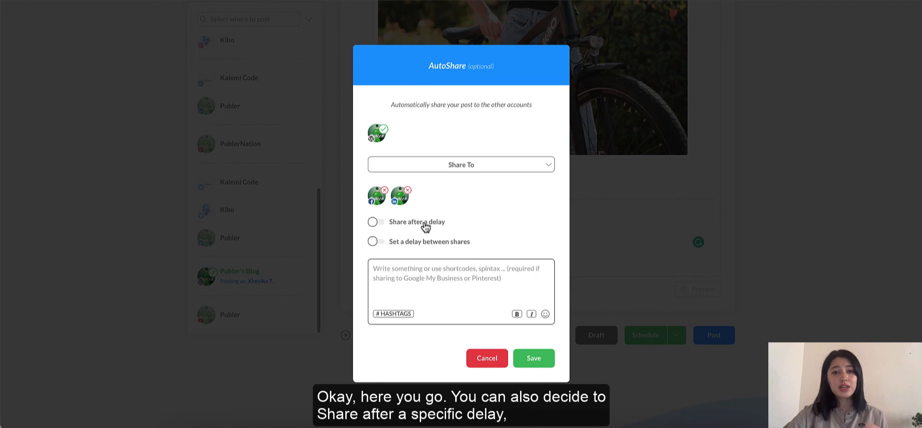
{"action": "left_click", "coordinate": [376, 222]}
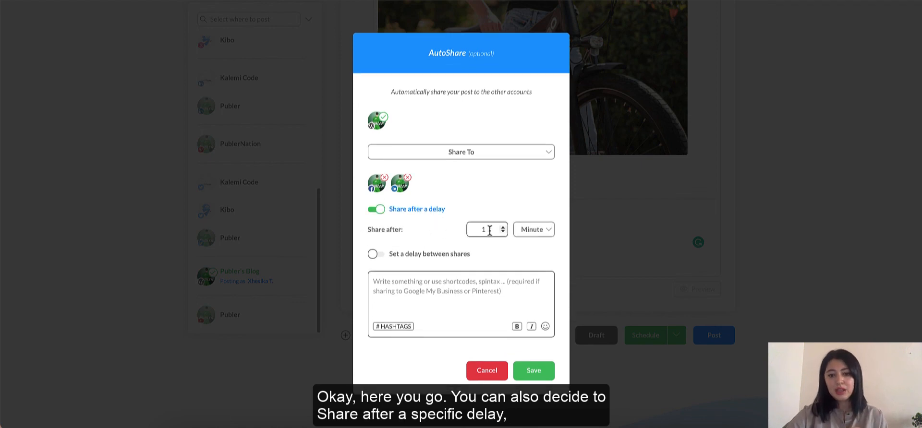
{"action": "type", "text": "0"}
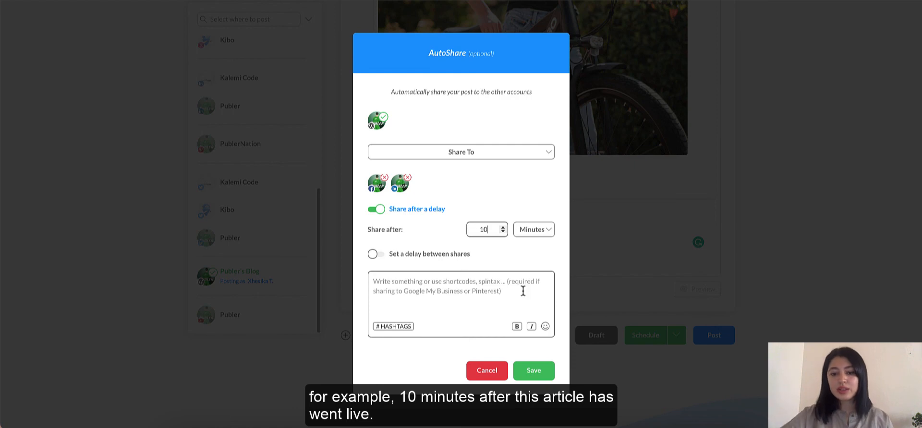
{"action": "left_click", "coordinate": [533, 371]}
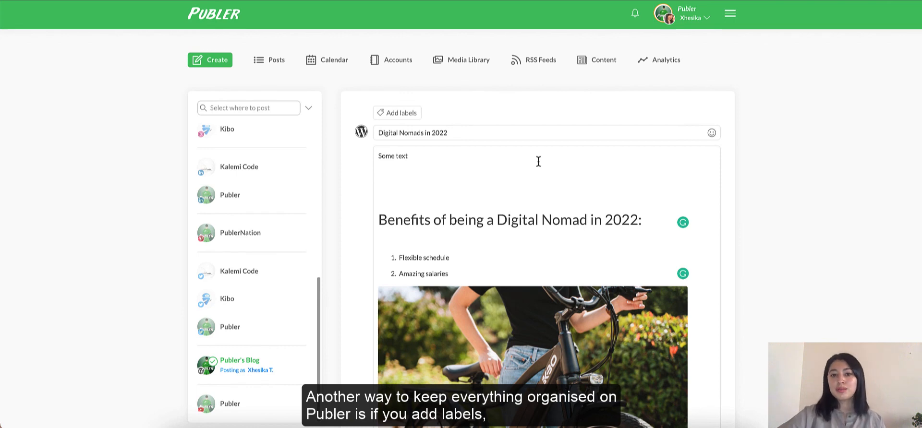
Create and add a red label named "NewArticles" to the post
{"action": "left_click", "coordinate": [398, 113]}
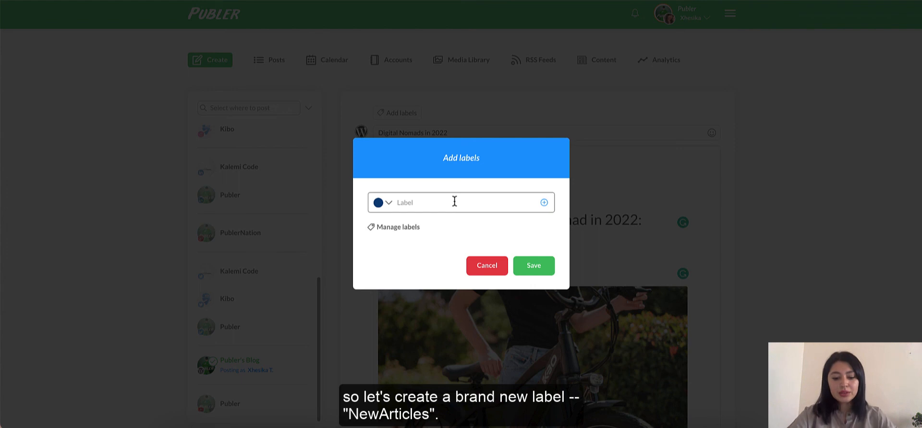
{"action": "type", "text": "NewAr"}
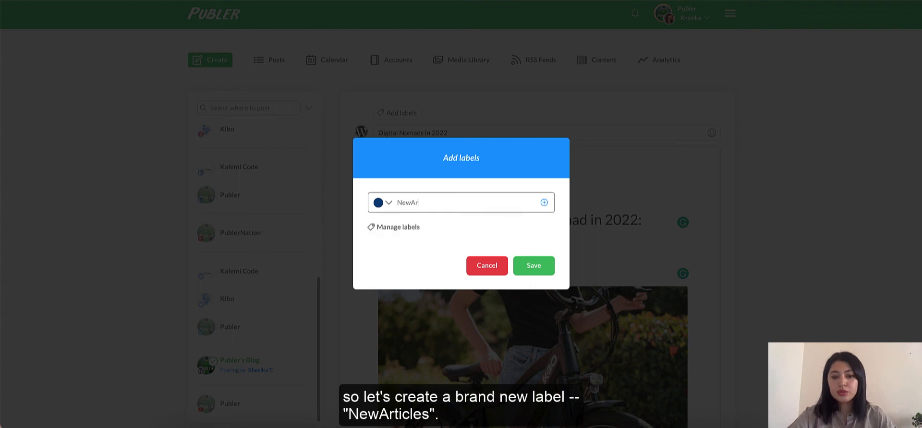
{"action": "left_click", "coordinate": [388, 202]}
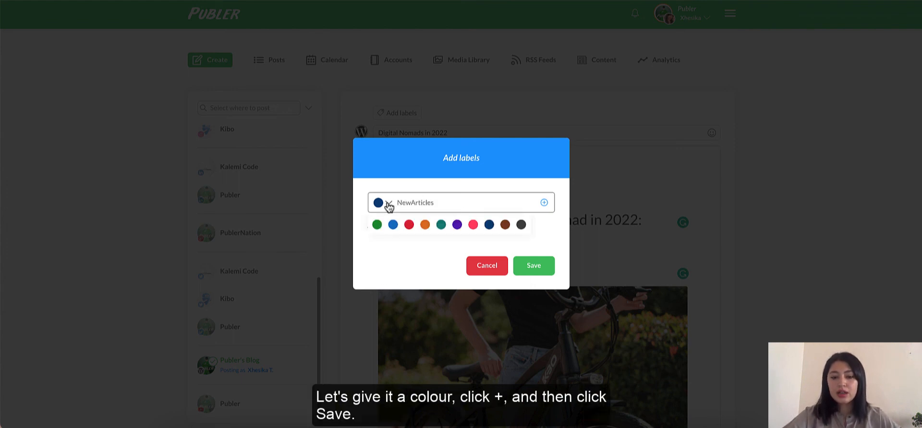
{"action": "left_click", "coordinate": [408, 225]}
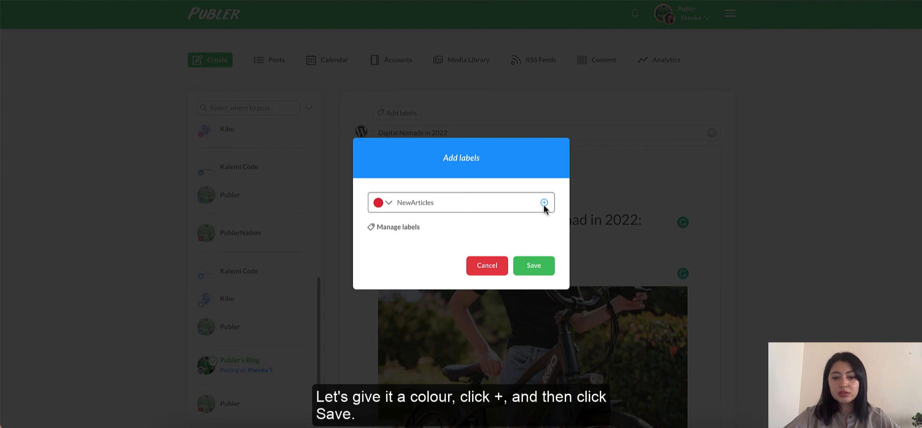
{"action": "left_click", "coordinate": [532, 266]}
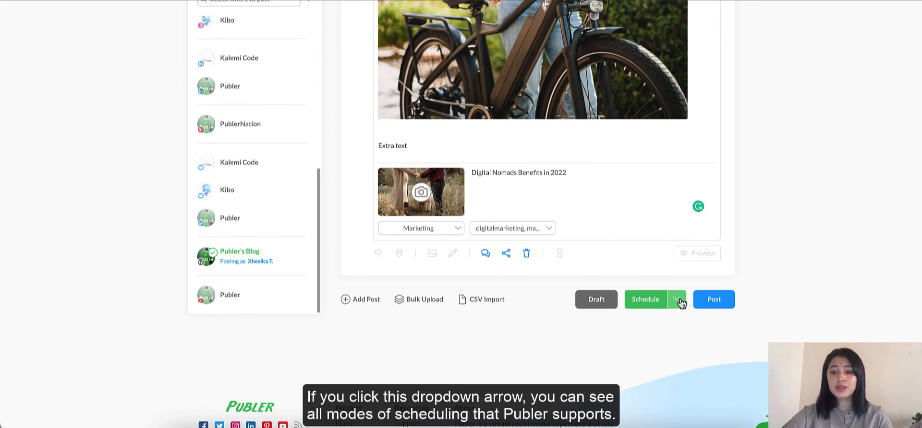
Schedule the post for Sunday 14 Nov at 12:00
{"action": "left_click", "coordinate": [675, 300]}
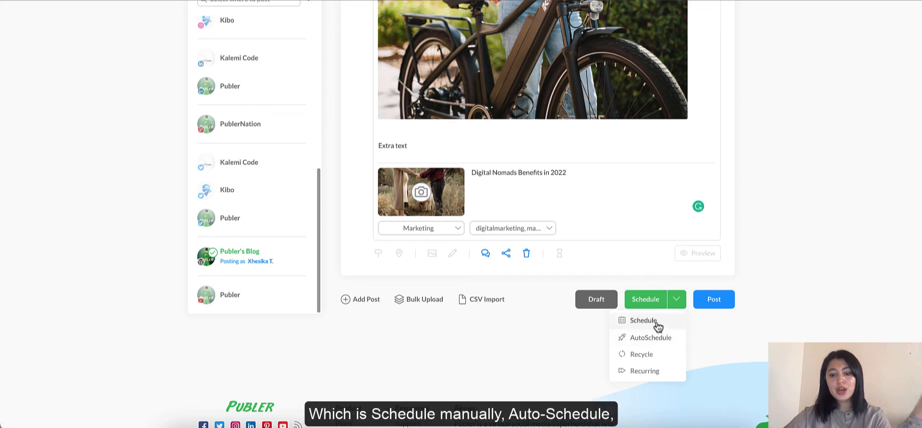
{"action": "mouse_move", "coordinate": [668, 354]}
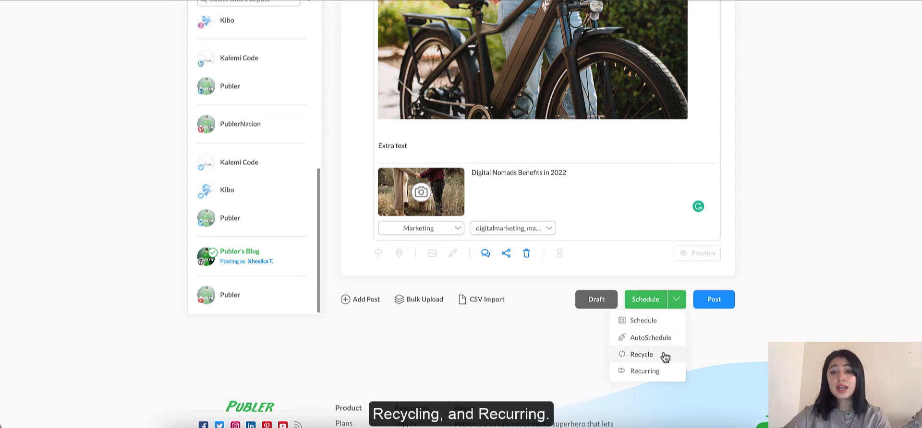
{"action": "mouse_move", "coordinate": [642, 321]}
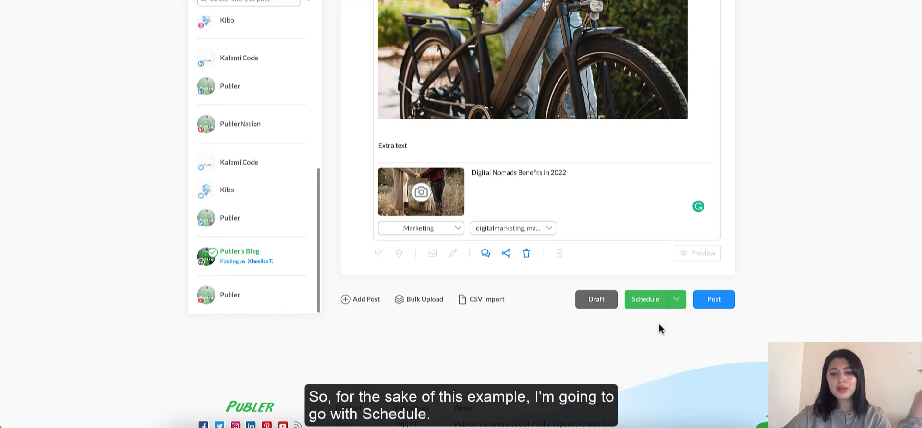
{"action": "left_click", "coordinate": [645, 299]}
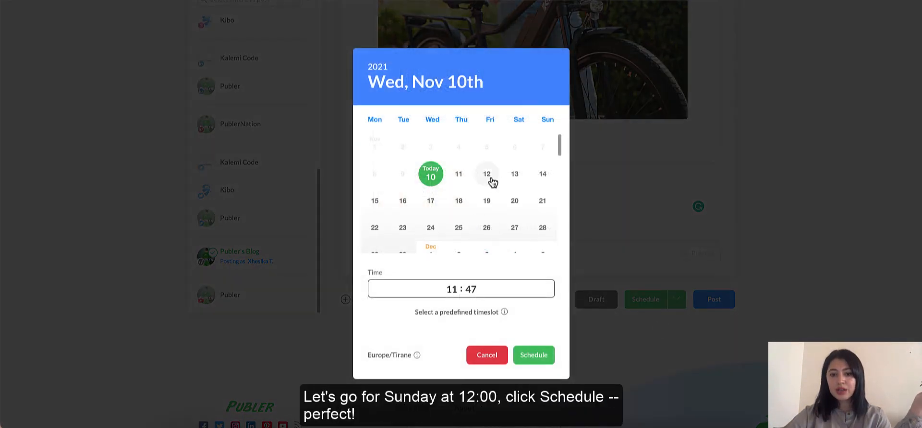
{"action": "left_click", "coordinate": [542, 173]}
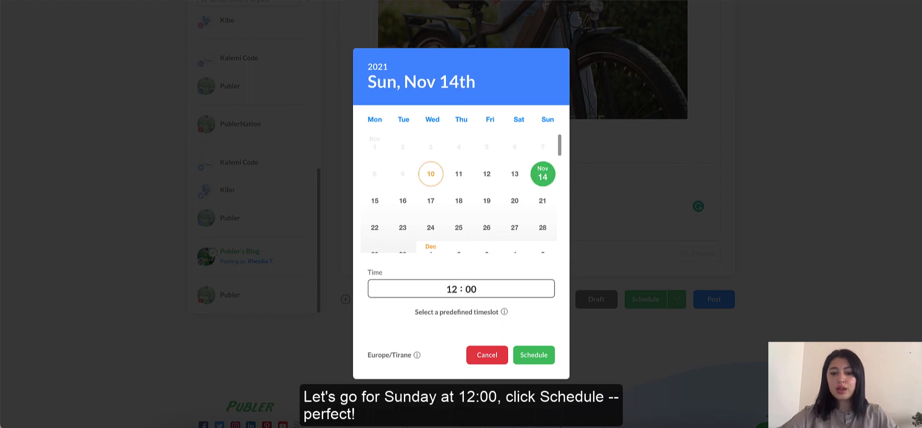
{"action": "left_click", "coordinate": [533, 355]}
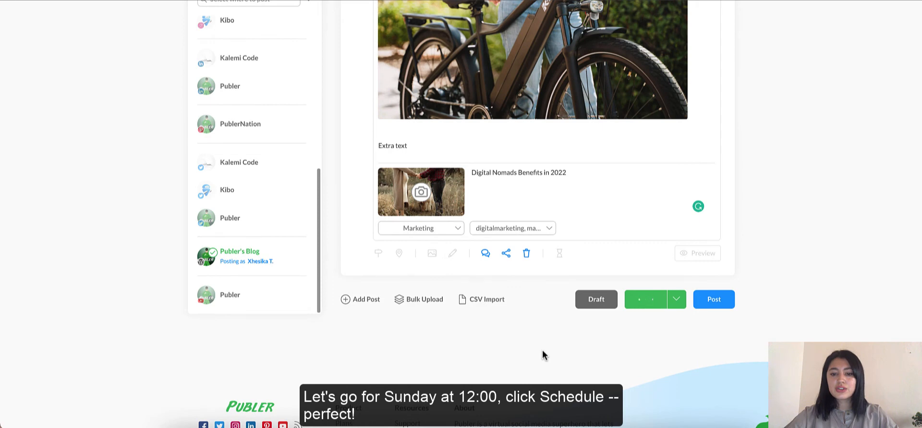
{"action": "left_click", "coordinate": [645, 299]}
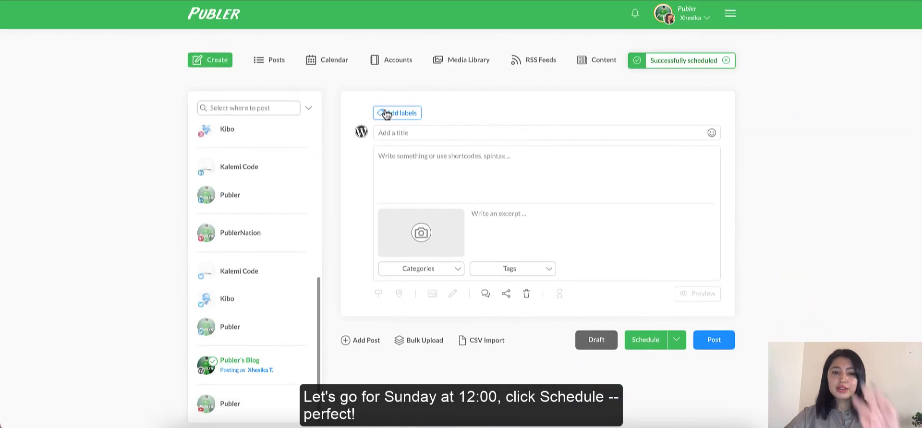
Open the Calendar and view the Publer's Blog post on Sunday 14 Nov
{"action": "left_click", "coordinate": [327, 59]}
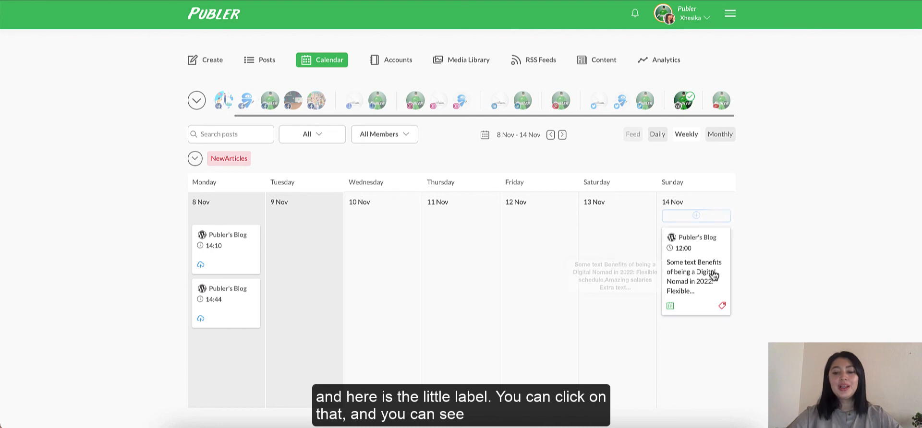
{"action": "left_click", "coordinate": [695, 276]}
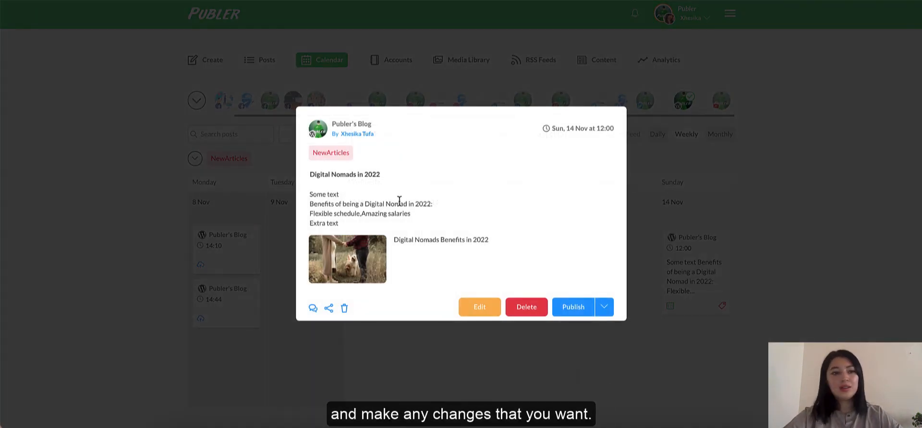
{"action": "mouse_move", "coordinate": [461, 227]}
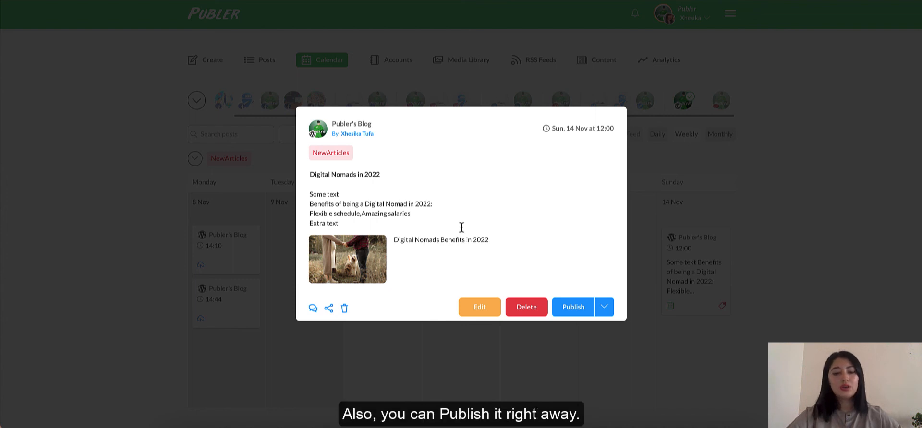
{"action": "mouse_move", "coordinate": [551, 225]}
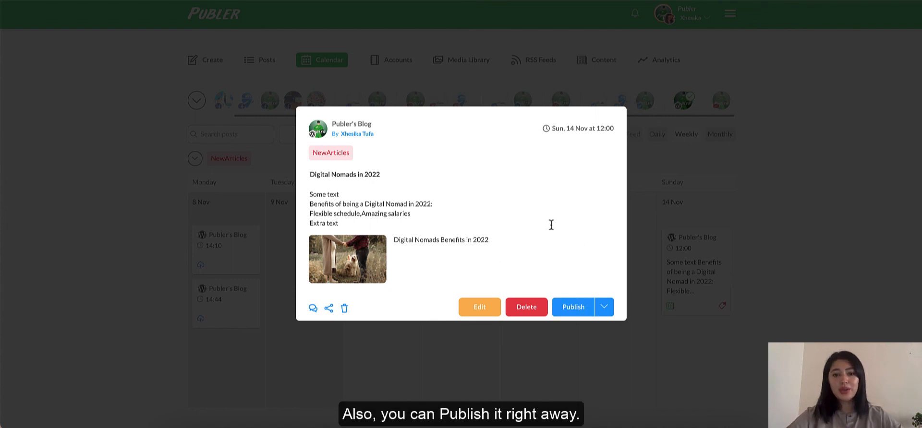